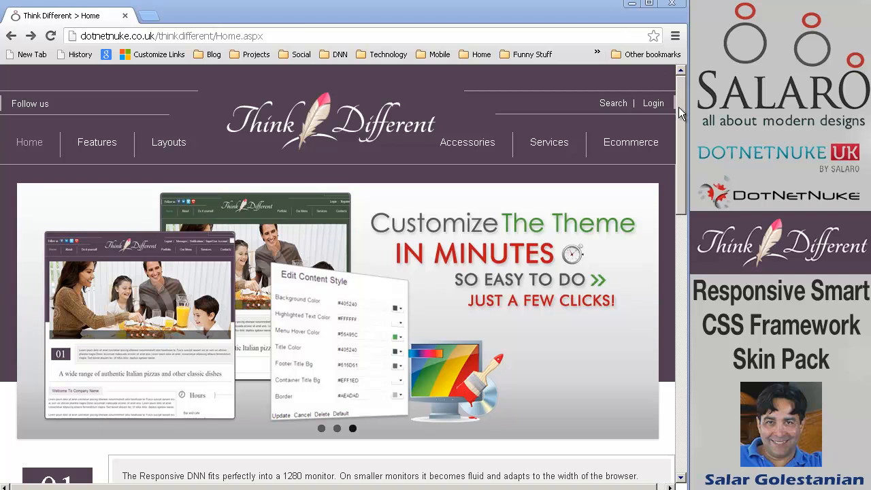
{"action": "mouse_move", "coordinate": [686, 117]}
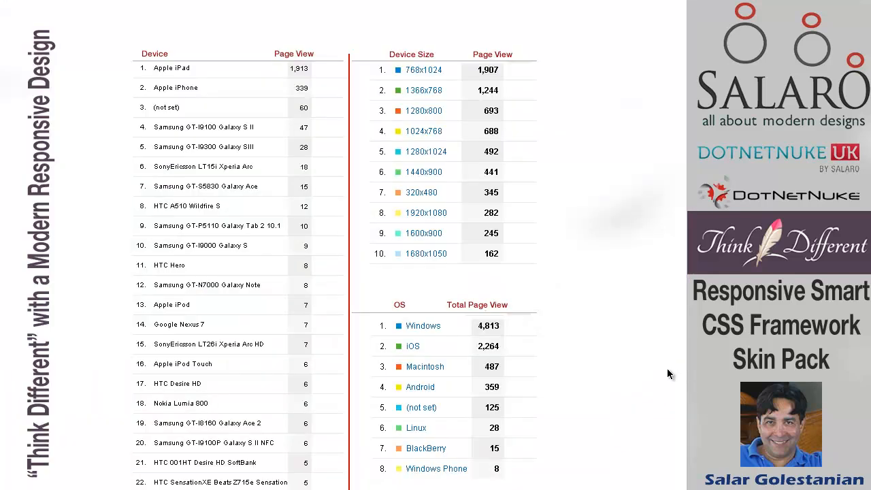
{"action": "mouse_move", "coordinate": [656, 384]}
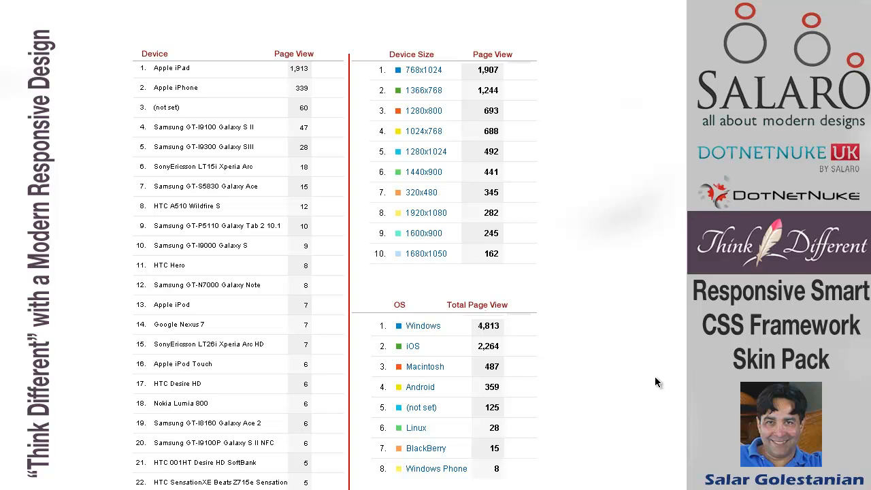
{"action": "mouse_move", "coordinate": [650, 378]}
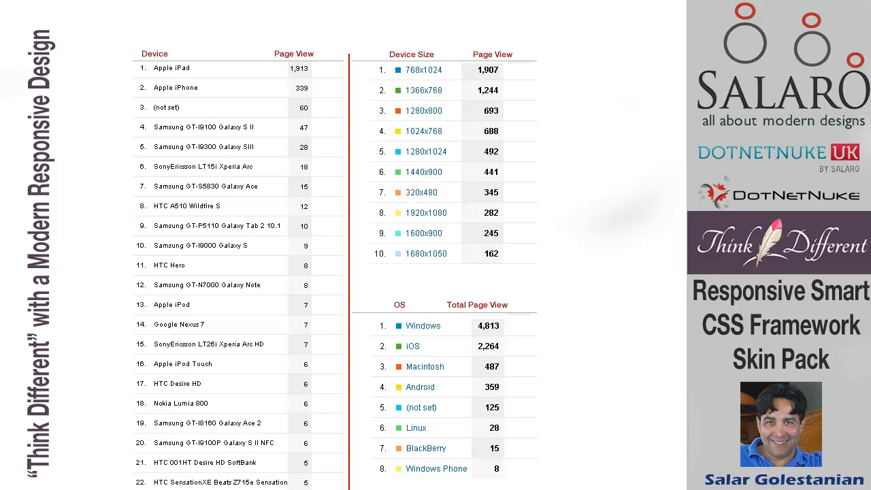
{"action": "mouse_move", "coordinate": [637, 395]}
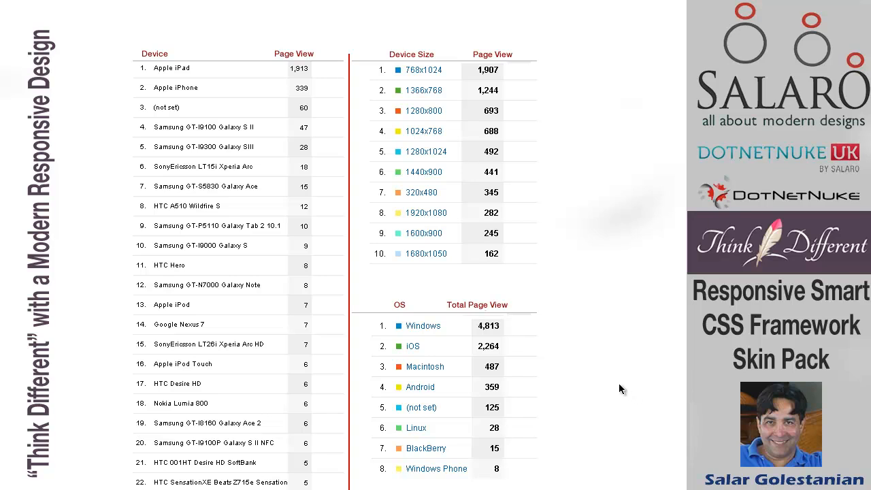
{"action": "mouse_move", "coordinate": [612, 383]}
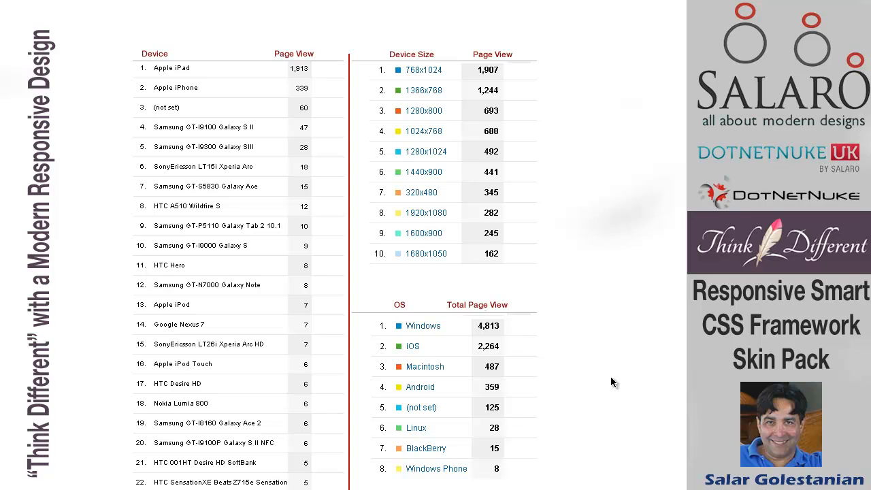
{"action": "mouse_move", "coordinate": [604, 384]}
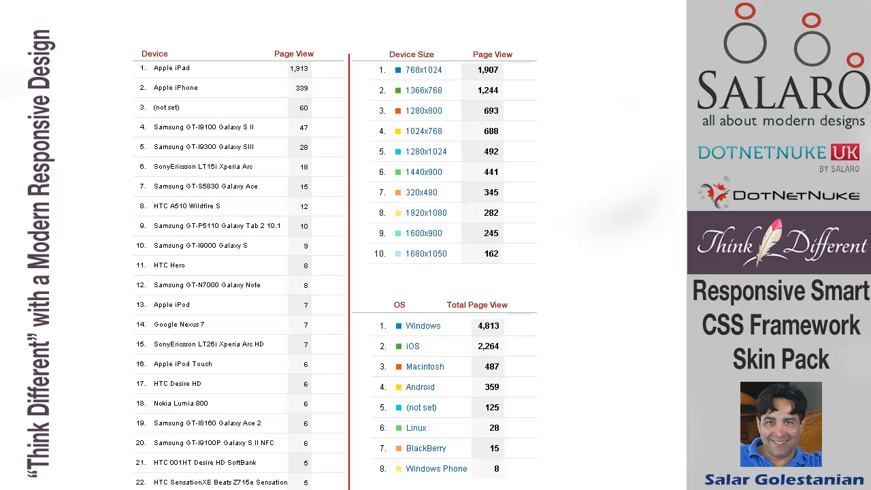
Step: Narrow the Chrome window to phone width so the page stacks, then expand the mobile Menu
{"action": "left_click", "coordinate": [442, 164]}
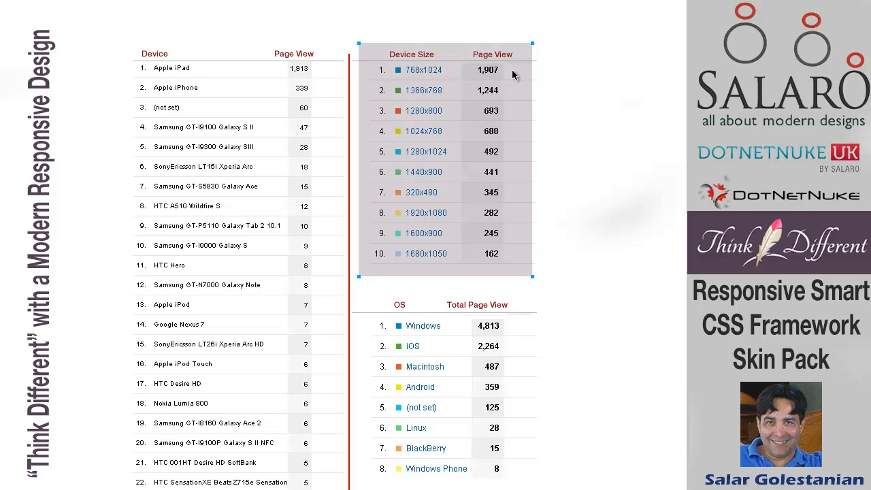
{"action": "mouse_move", "coordinate": [419, 82]}
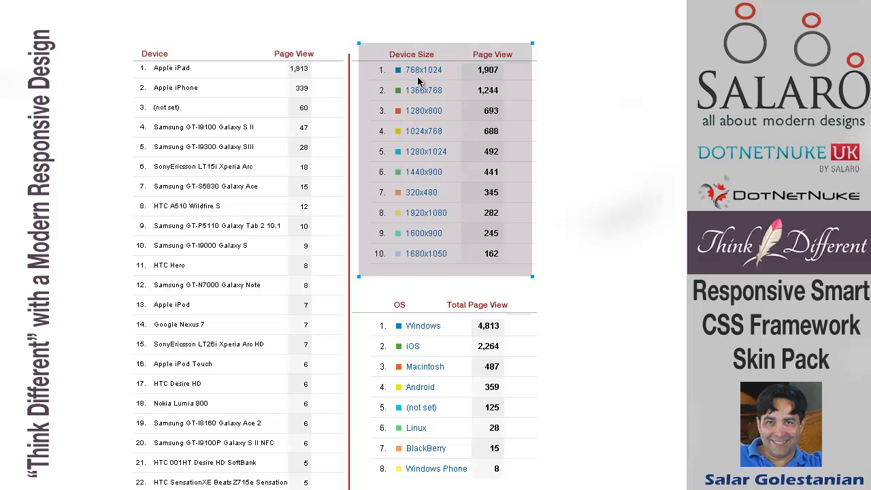
{"action": "mouse_move", "coordinate": [440, 79]}
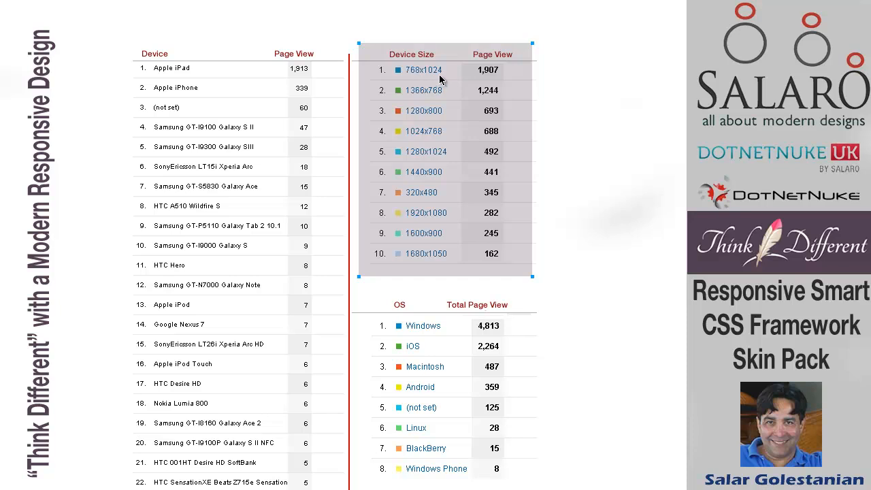
{"action": "mouse_move", "coordinate": [438, 78]}
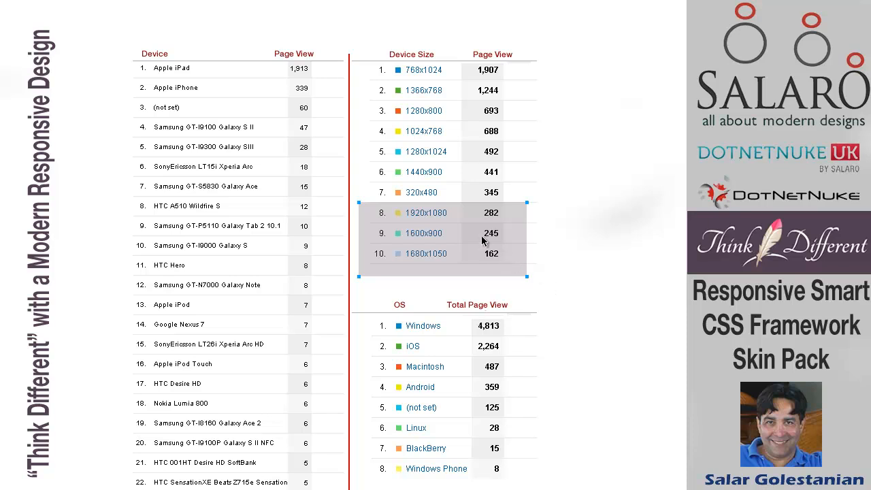
{"action": "mouse_move", "coordinate": [519, 228]}
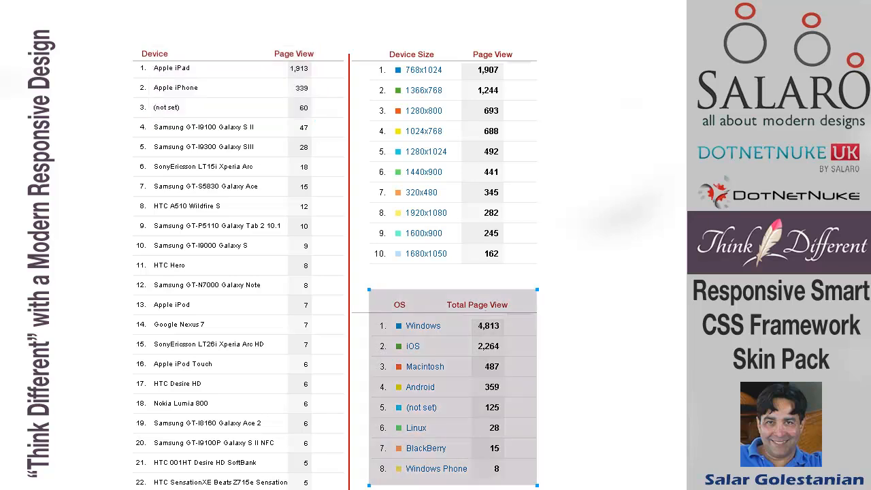
{"action": "mouse_move", "coordinate": [564, 367]}
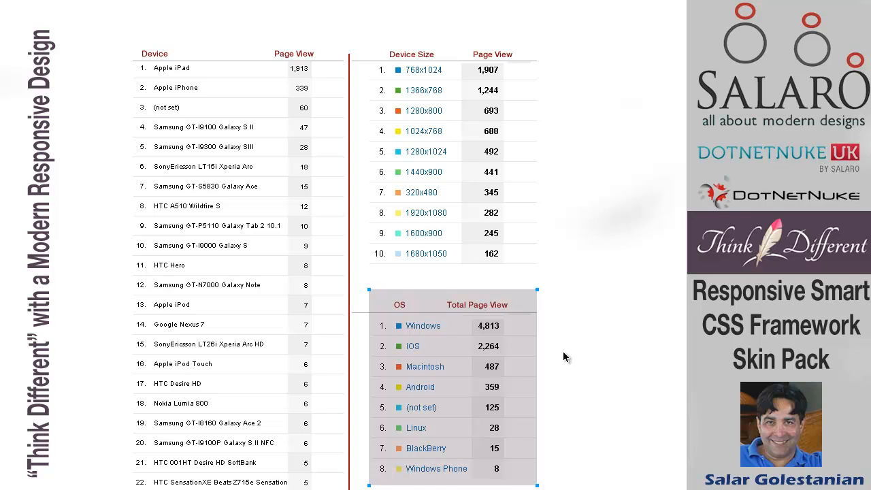
{"action": "mouse_move", "coordinate": [572, 386]}
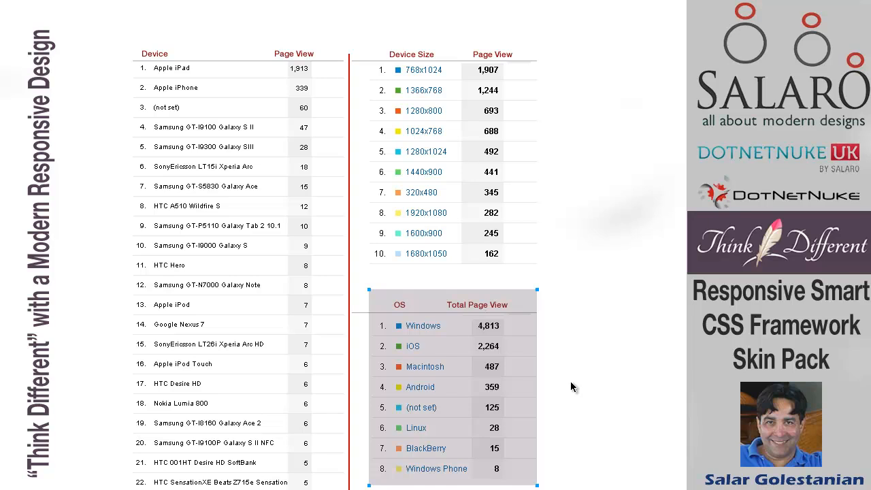
{"action": "mouse_move", "coordinate": [568, 385]}
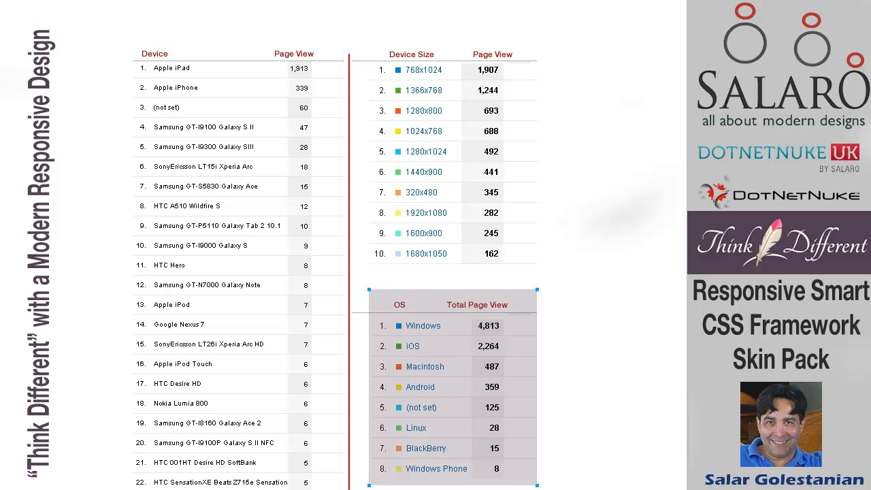
{"action": "mouse_move", "coordinate": [642, 446]}
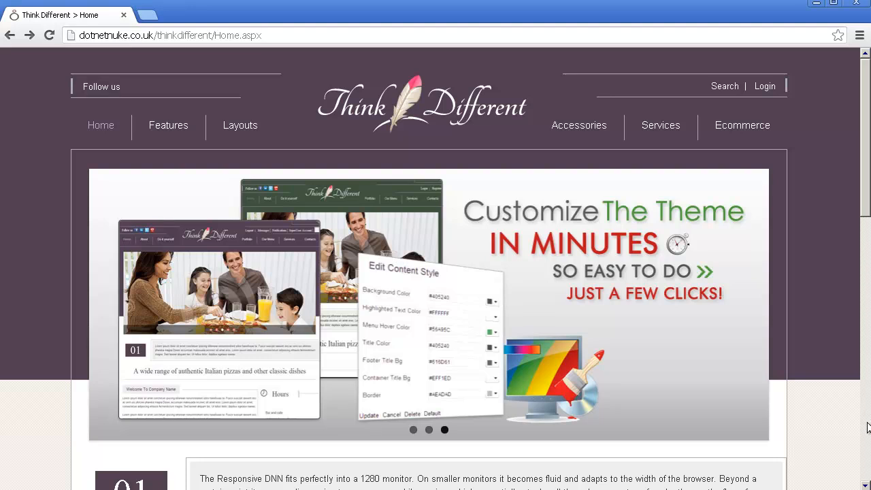
{"action": "scroll", "scroll_direction": "down", "scroll_amount": 3}
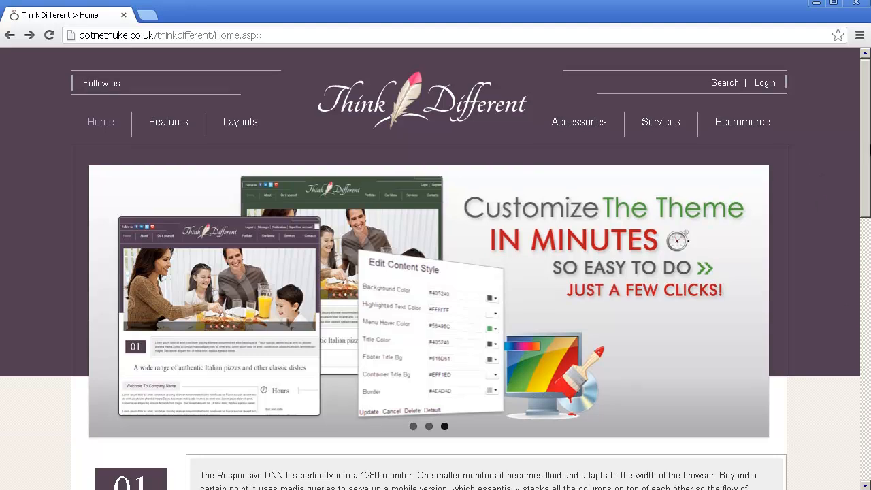
{"action": "scroll", "scroll_direction": "down", "scroll_amount": 3}
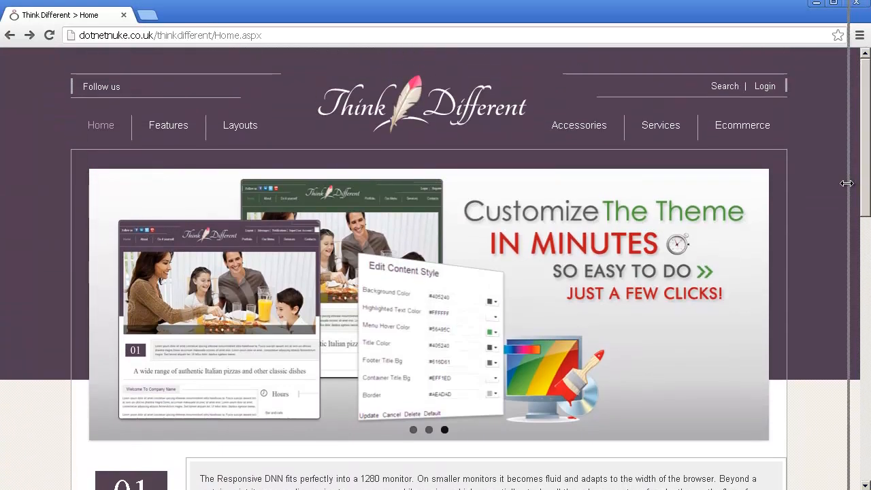
{"action": "left_click_drag", "start_coordinate": [846, 182], "coordinate": [646, 178]}
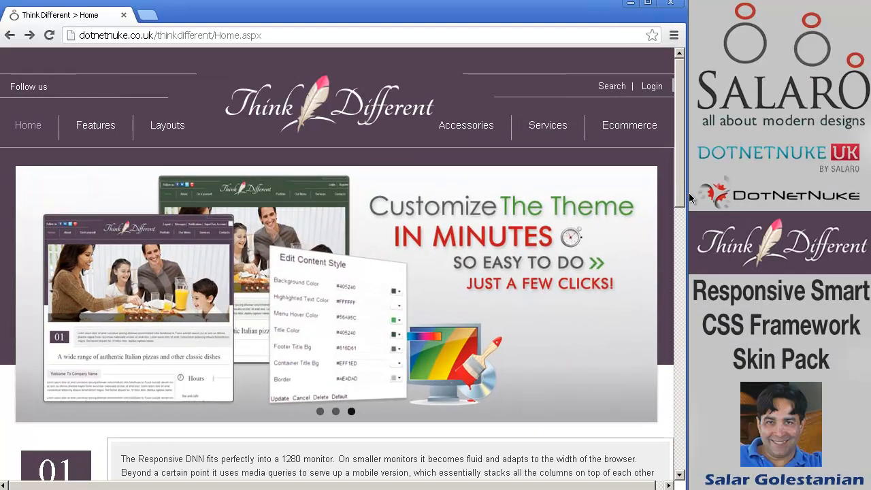
{"action": "scroll", "scroll_direction": "down", "scroll_amount": 3}
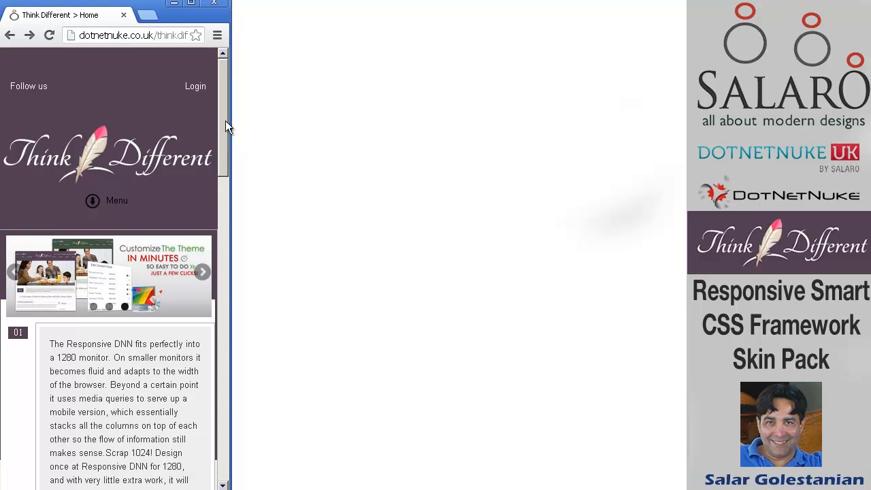
{"action": "scroll", "scroll_direction": "down", "scroll_amount": 3}
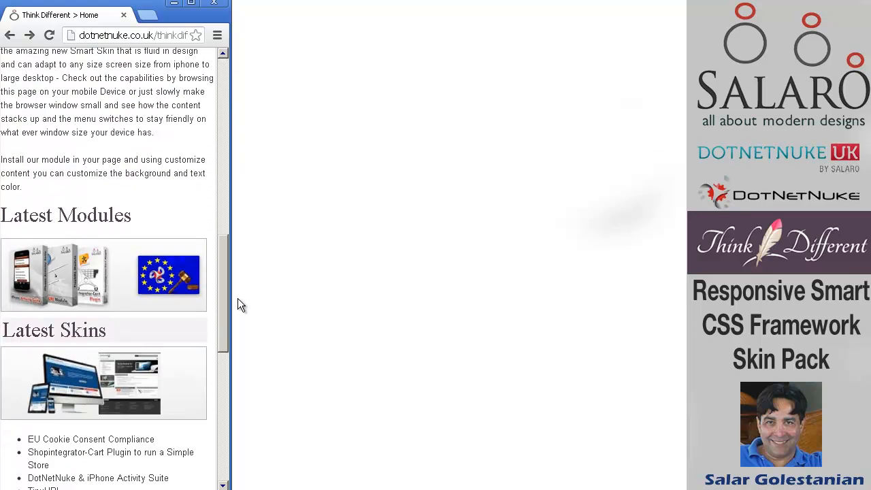
{"action": "scroll", "scroll_direction": "down", "scroll_amount": 3}
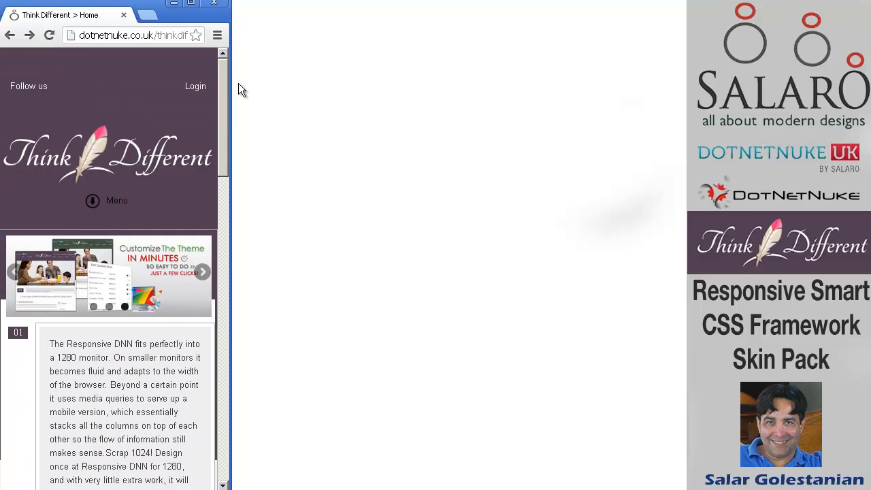
{"action": "mouse_move", "coordinate": [226, 333]}
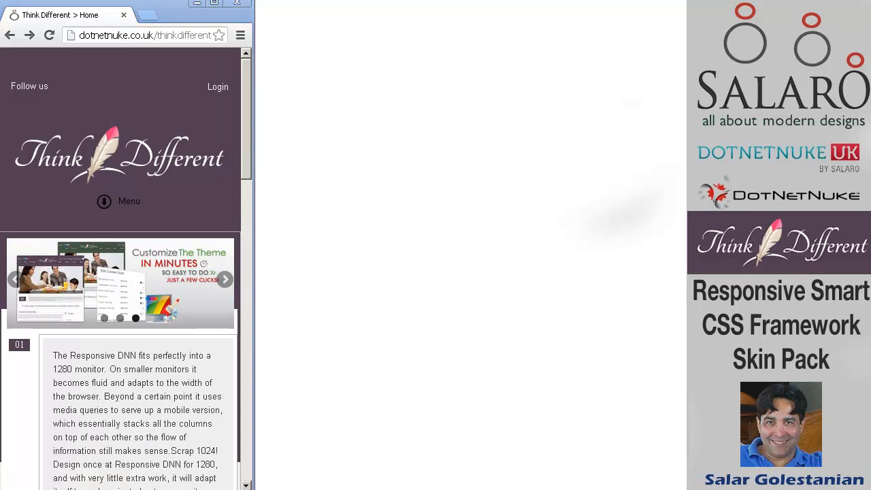
{"action": "mouse_move", "coordinate": [297, 272]}
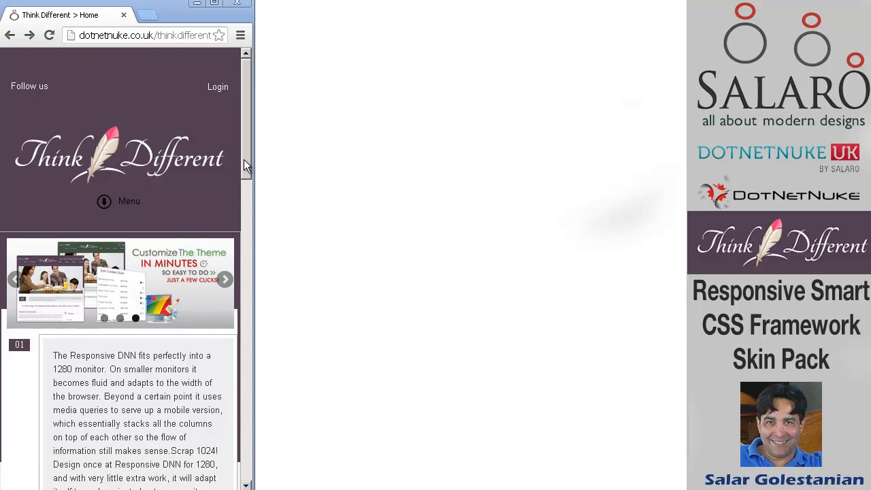
{"action": "scroll", "scroll_direction": "down", "scroll_amount": 3}
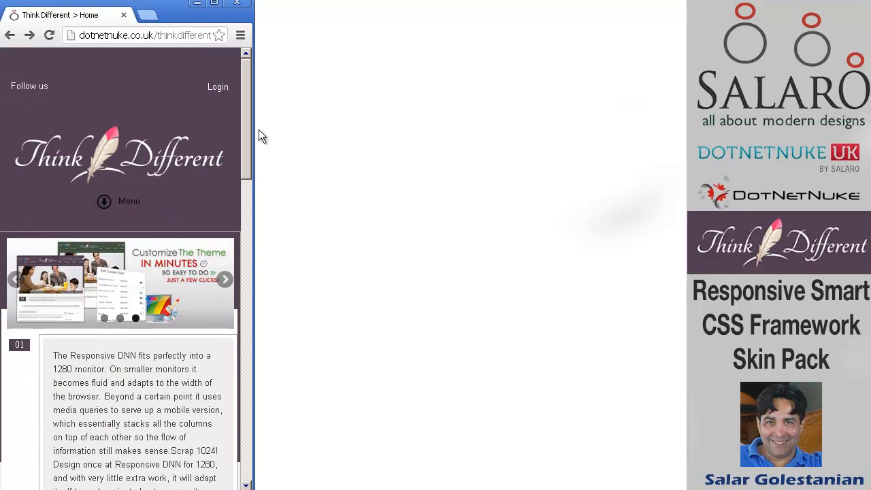
{"action": "left_click", "coordinate": [103, 201]}
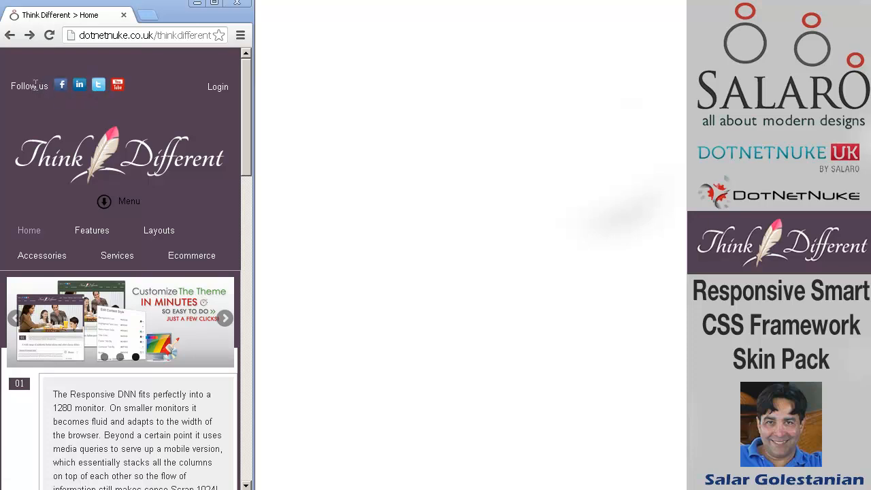
{"action": "mouse_move", "coordinate": [104, 89]}
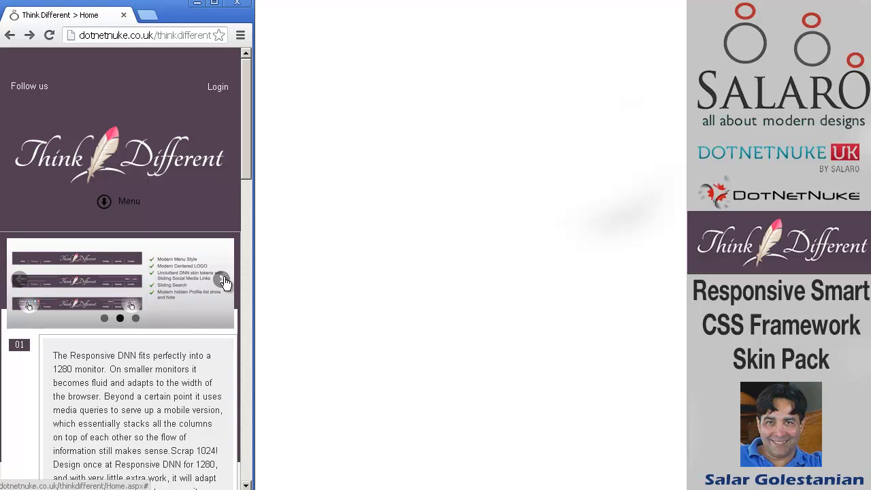
{"action": "mouse_move", "coordinate": [111, 281]}
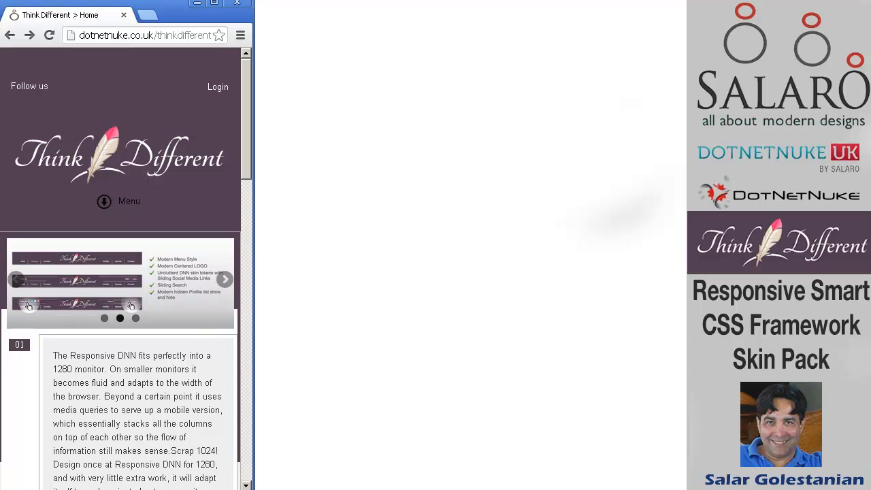
{"action": "mouse_move", "coordinate": [218, 93]}
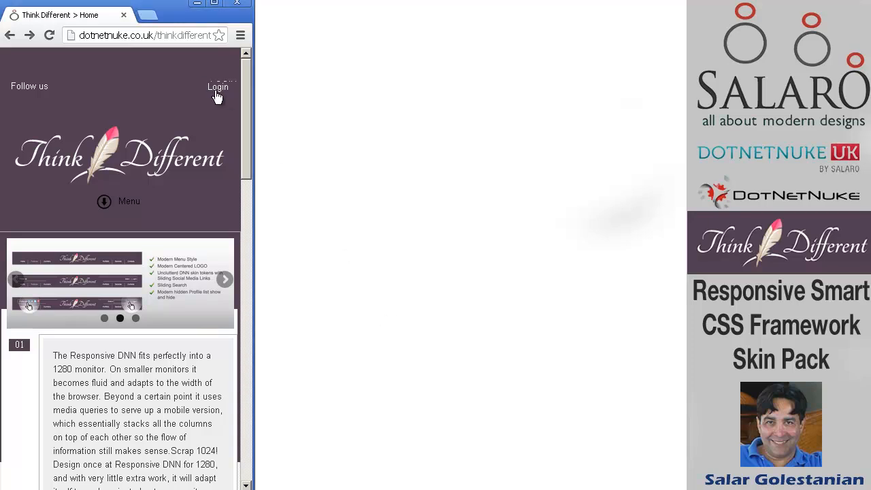
Step: Open the Think Different login page from the header while in the narrow mobile layout
{"action": "left_click", "coordinate": [218, 87]}
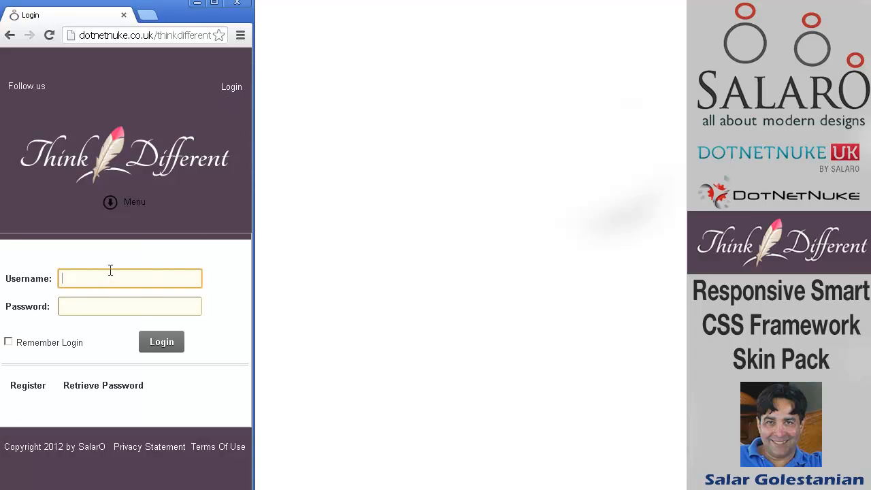
{"action": "mouse_move", "coordinate": [125, 278]}
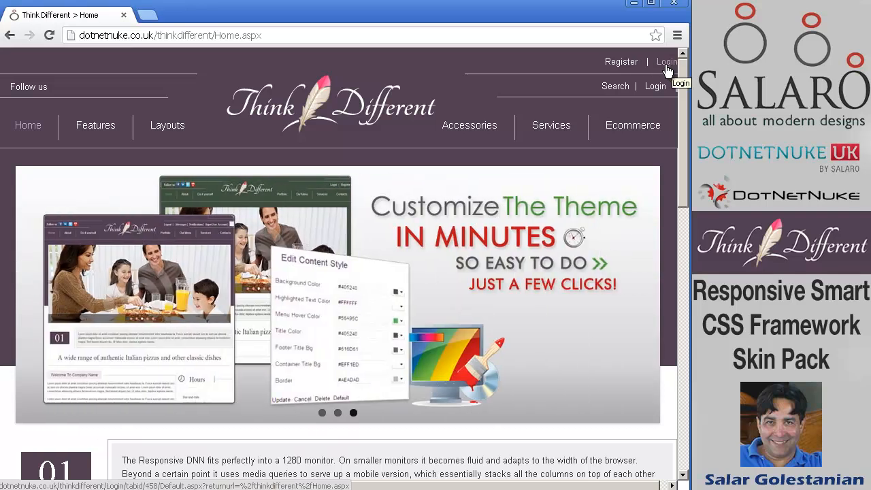
{"action": "mouse_move", "coordinate": [667, 76]}
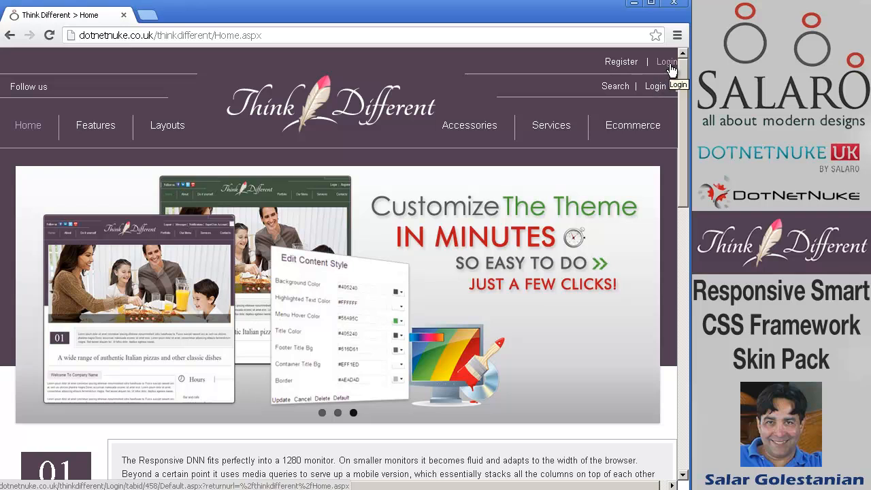
{"action": "mouse_move", "coordinate": [687, 81]}
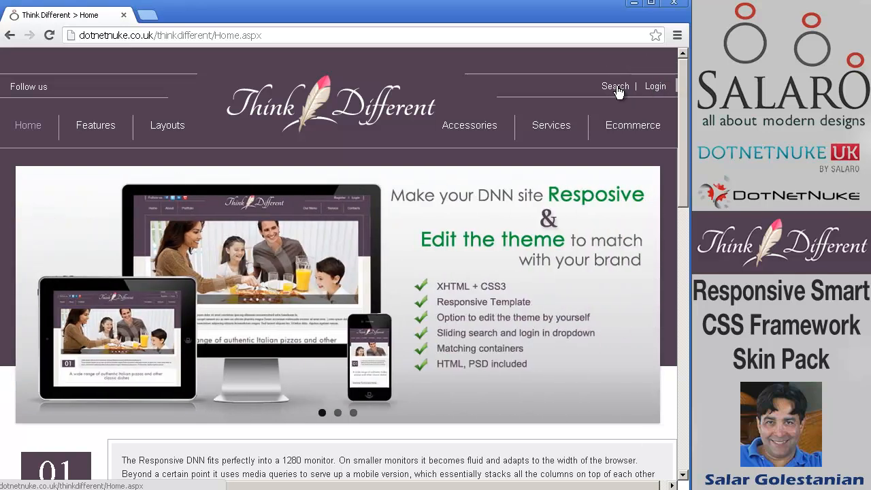
Step: Slide open the search field from the Search link in the home page header
{"action": "left_click", "coordinate": [615, 87]}
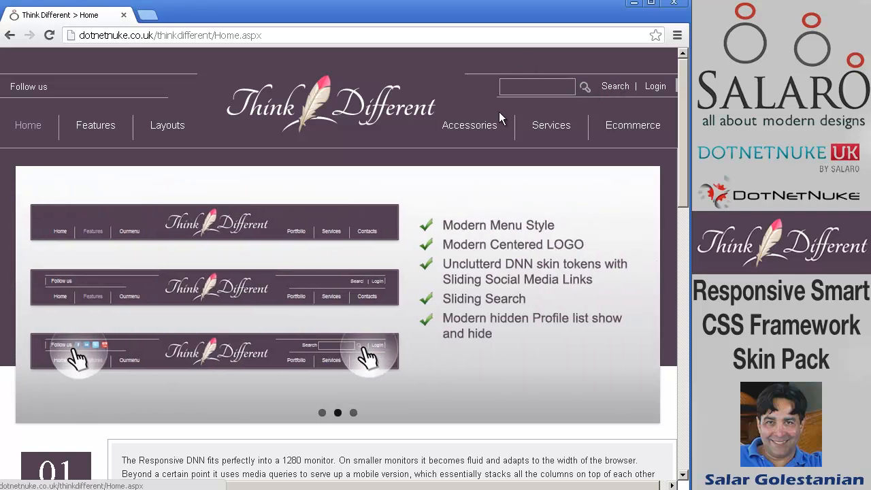
{"action": "mouse_move", "coordinate": [604, 90]}
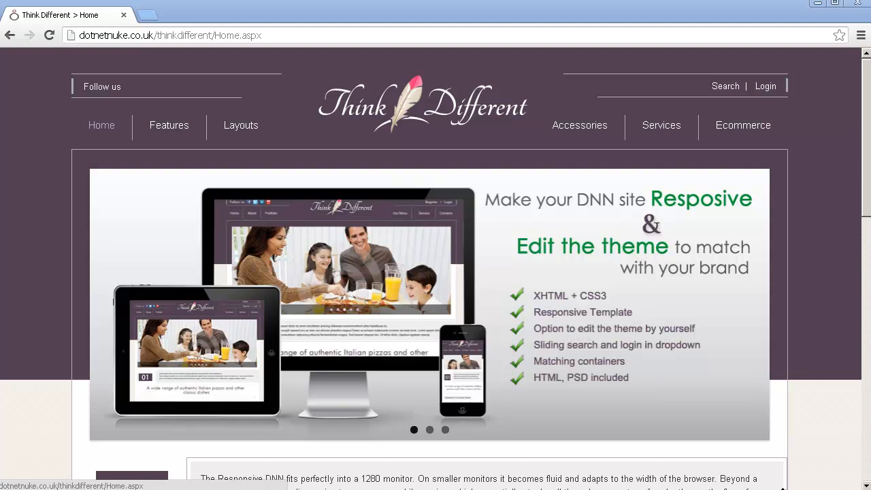
{"action": "mouse_move", "coordinate": [727, 302]}
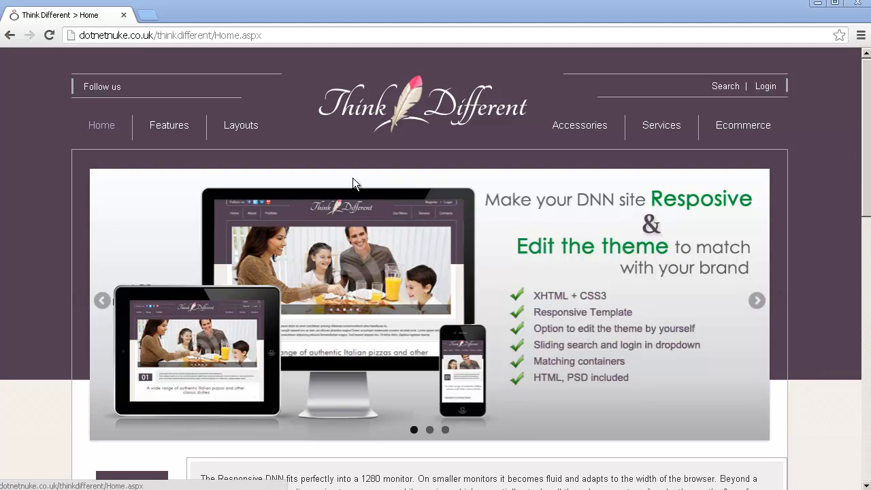
{"action": "mouse_move", "coordinate": [405, 123]}
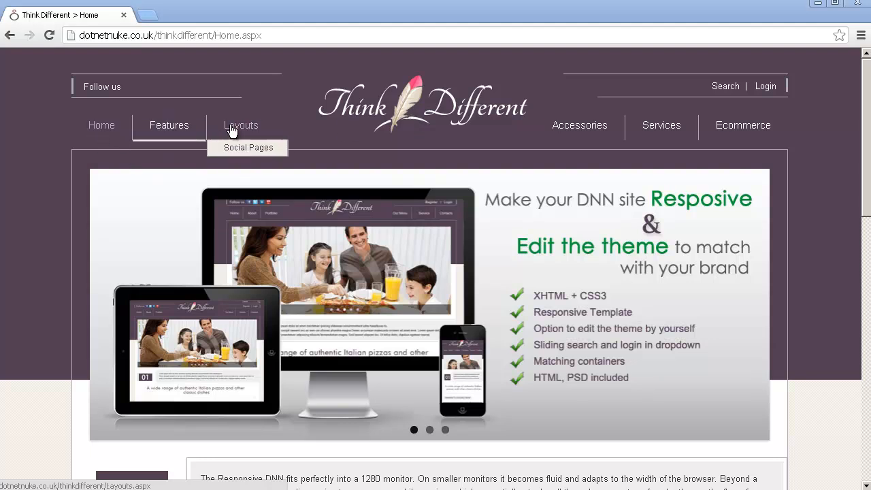
{"action": "mouse_move", "coordinate": [719, 139]}
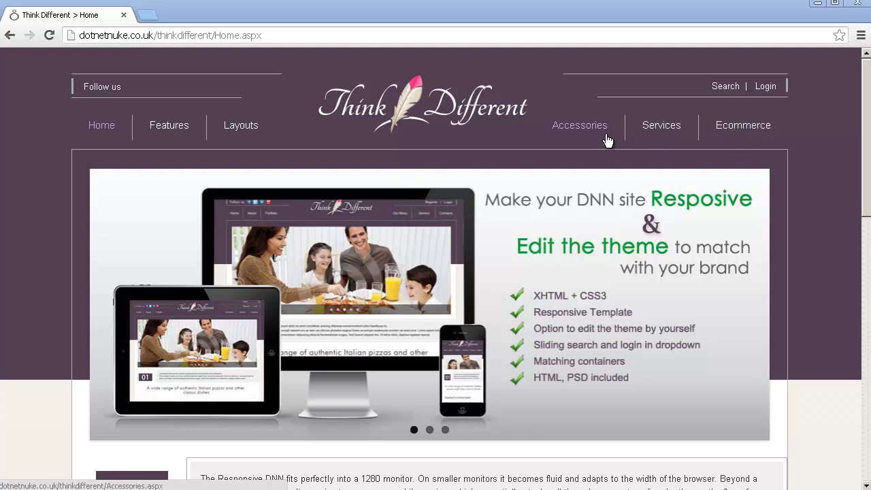
{"action": "mouse_move", "coordinate": [824, 162]}
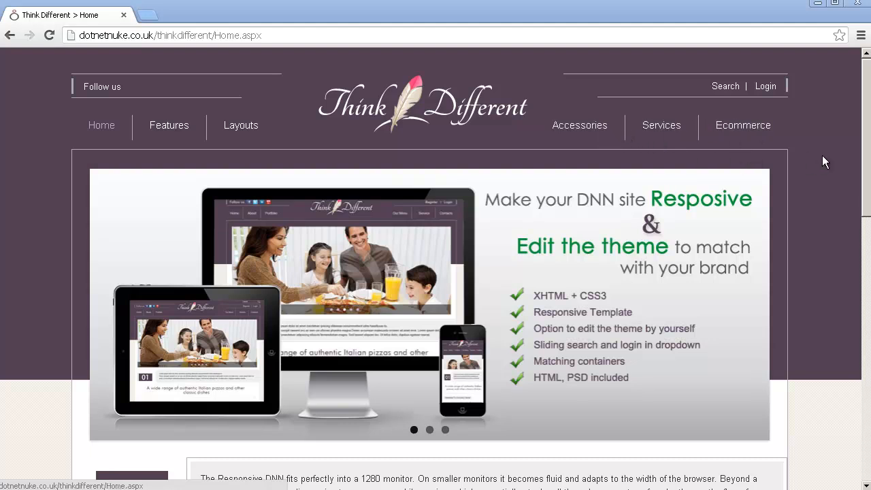
{"action": "mouse_move", "coordinate": [820, 166]}
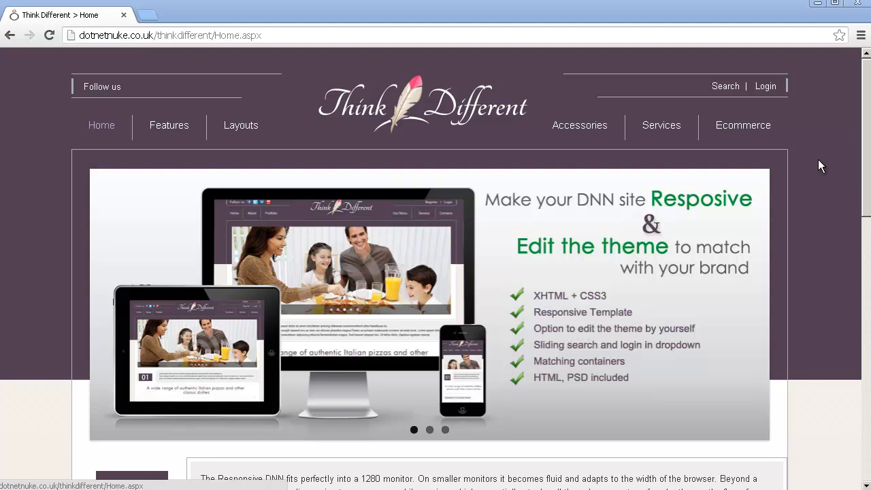
{"action": "mouse_move", "coordinate": [239, 125]}
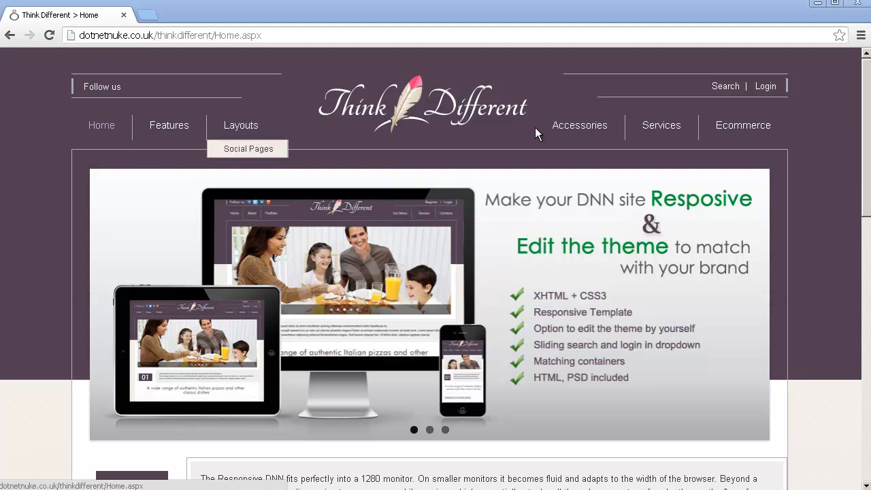
{"action": "mouse_move", "coordinate": [810, 125]}
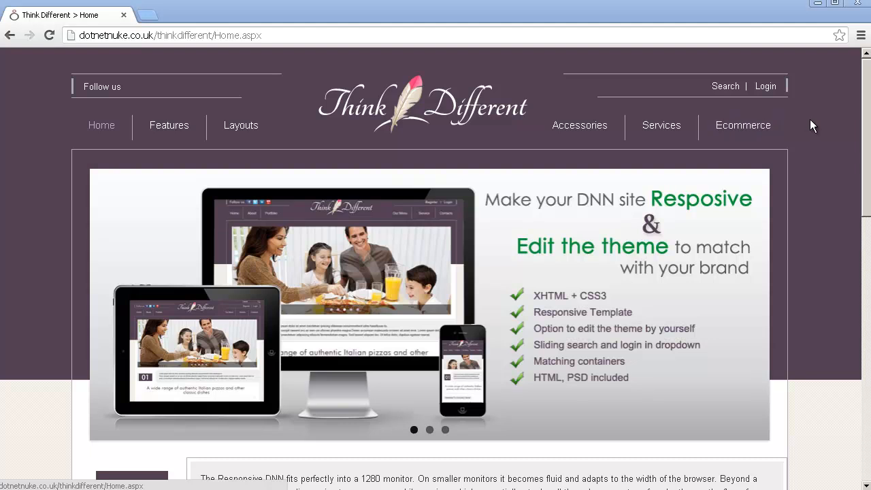
{"action": "mouse_move", "coordinate": [47, 128]}
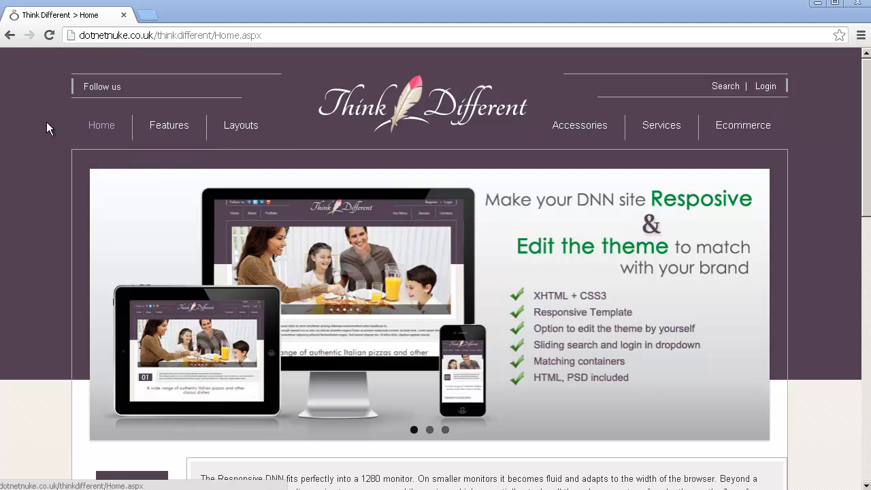
{"action": "mouse_move", "coordinate": [169, 125]}
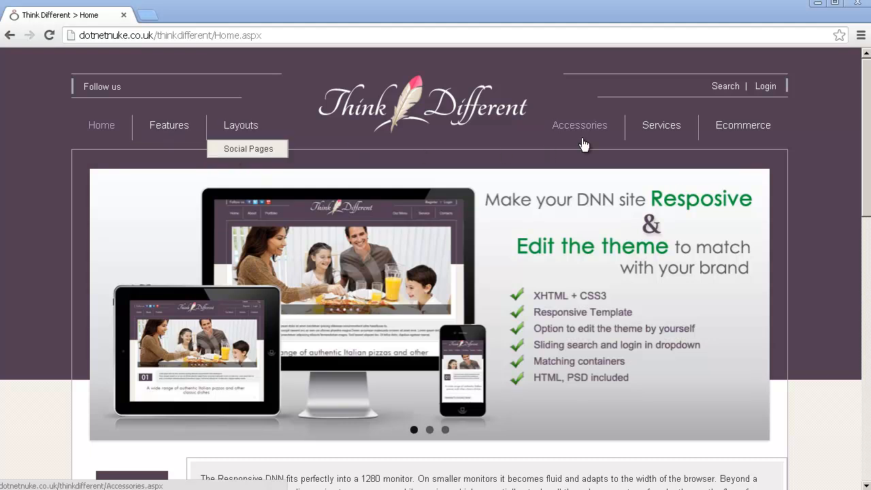
{"action": "mouse_move", "coordinate": [806, 139]}
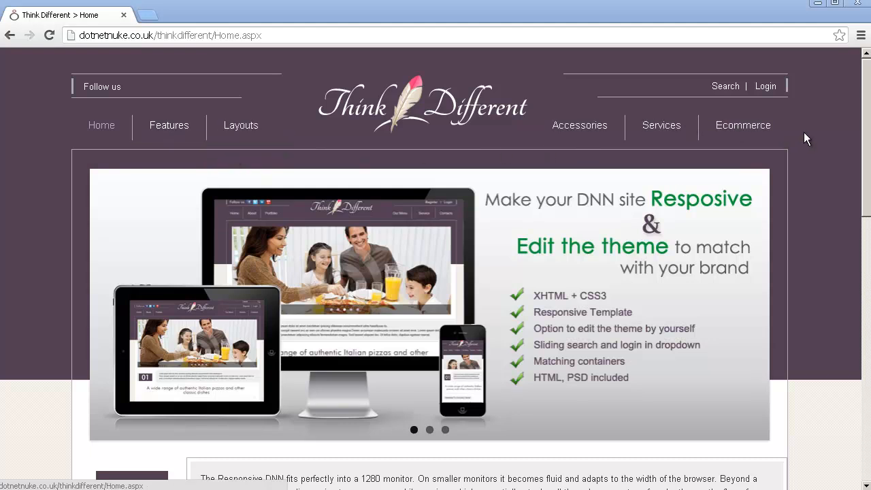
{"action": "mouse_move", "coordinate": [808, 143]}
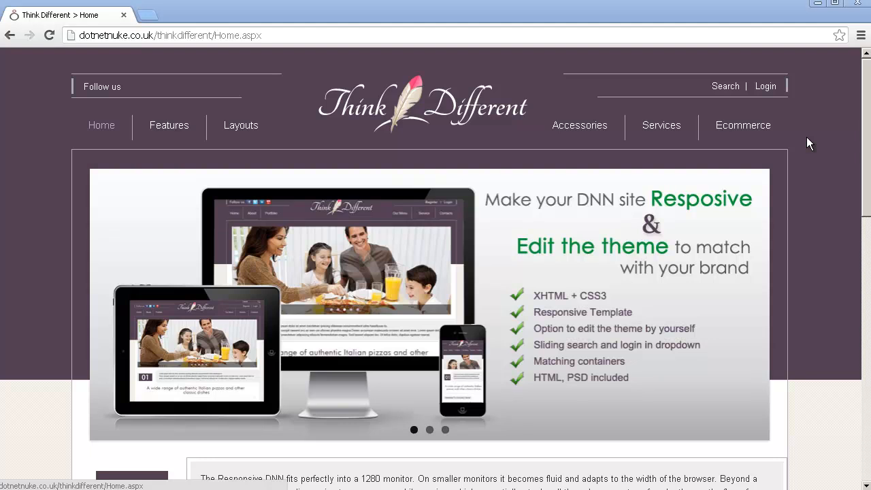
{"action": "mouse_move", "coordinate": [808, 148]}
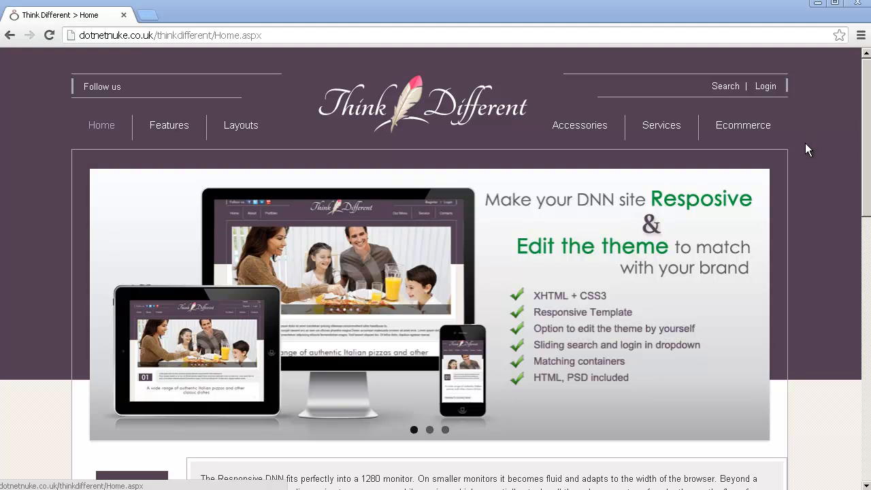
{"action": "mouse_move", "coordinate": [811, 166]}
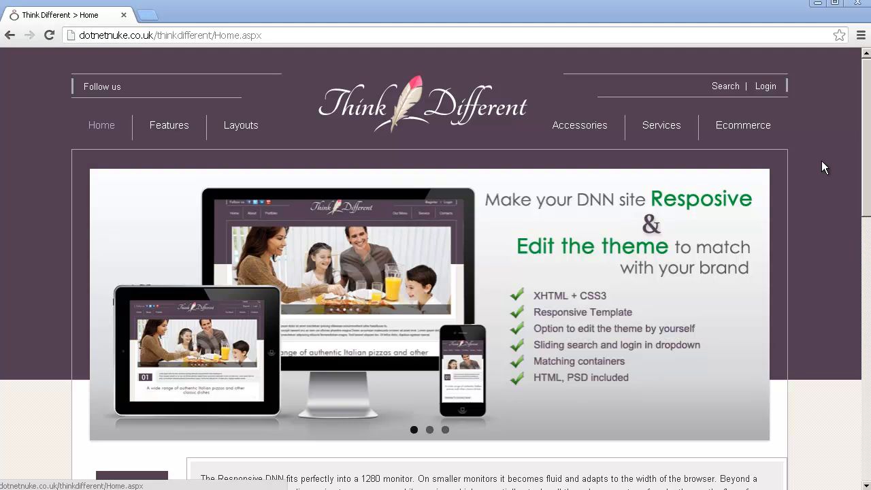
{"action": "mouse_move", "coordinate": [838, 189]}
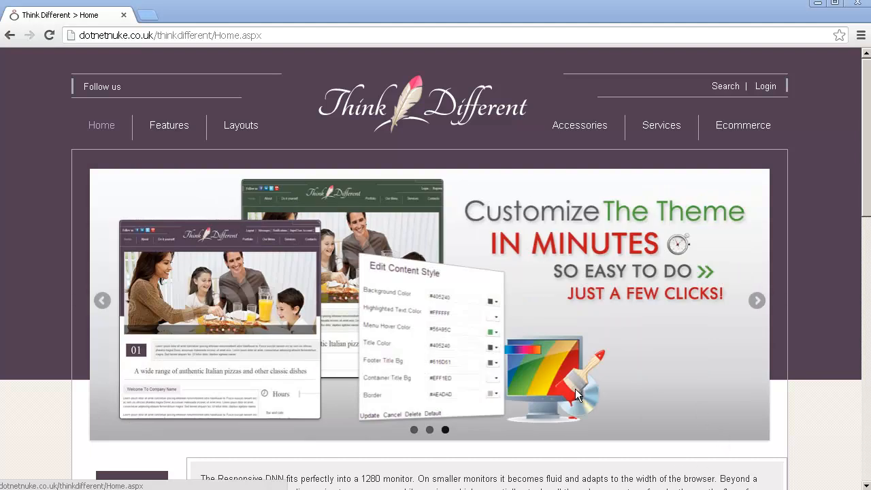
{"action": "mouse_move", "coordinate": [574, 382]}
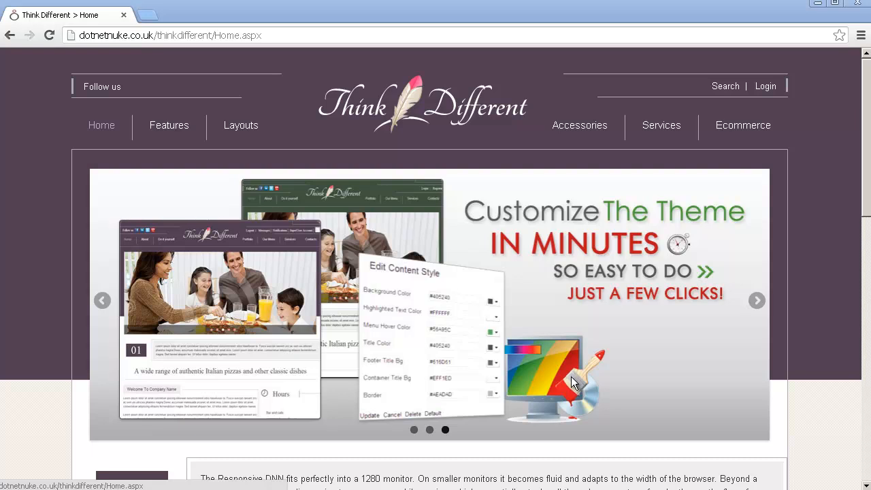
{"action": "mouse_move", "coordinate": [691, 381]}
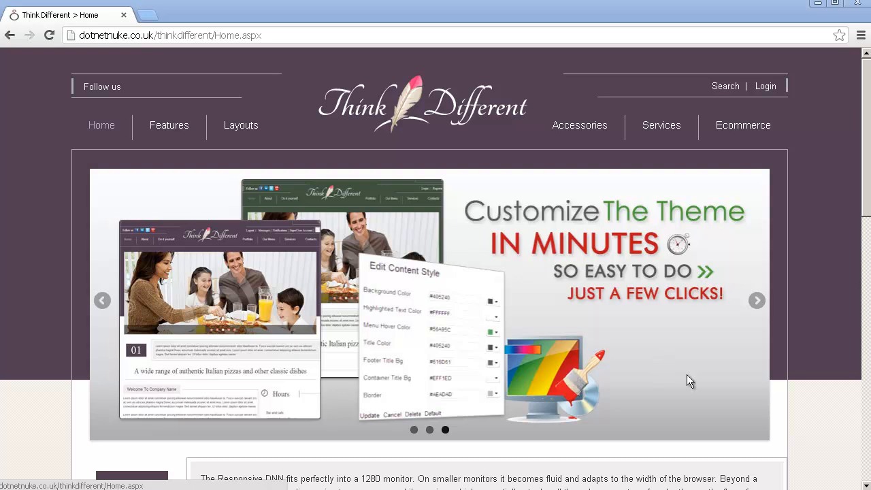
{"action": "mouse_move", "coordinate": [643, 219]}
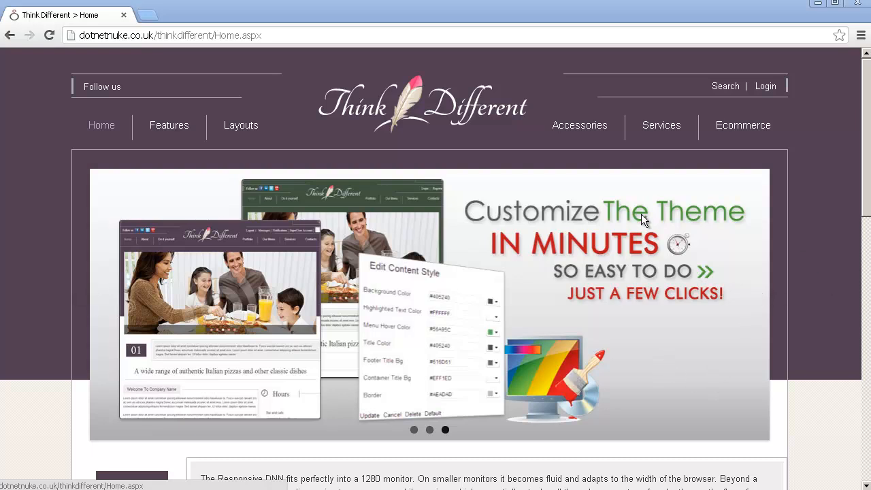
{"action": "mouse_move", "coordinate": [400, 153]}
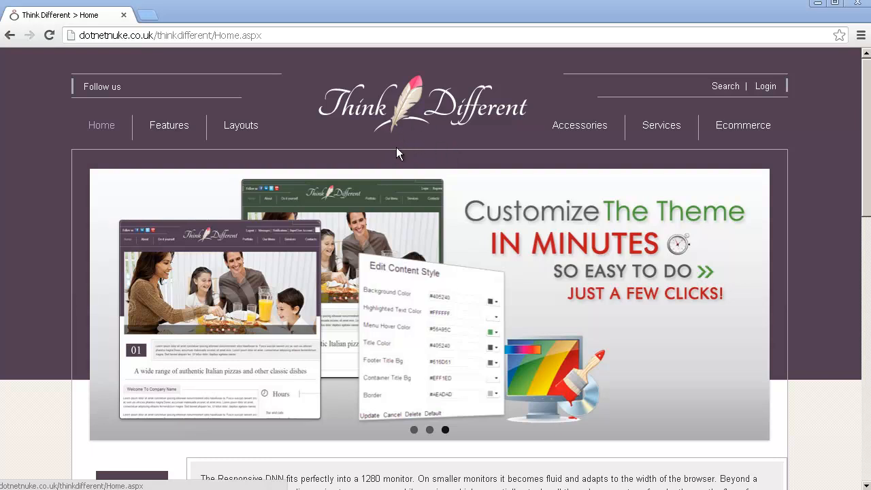
{"action": "mouse_move", "coordinate": [370, 142]}
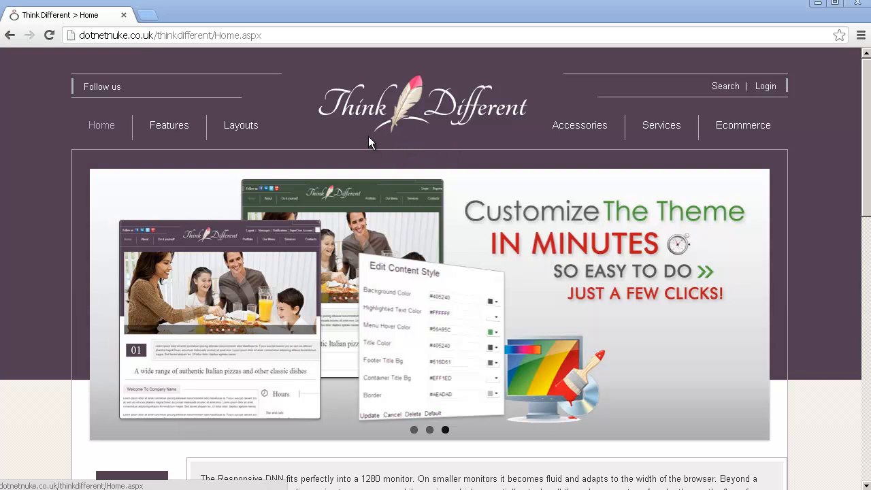
{"action": "mouse_move", "coordinate": [374, 145]}
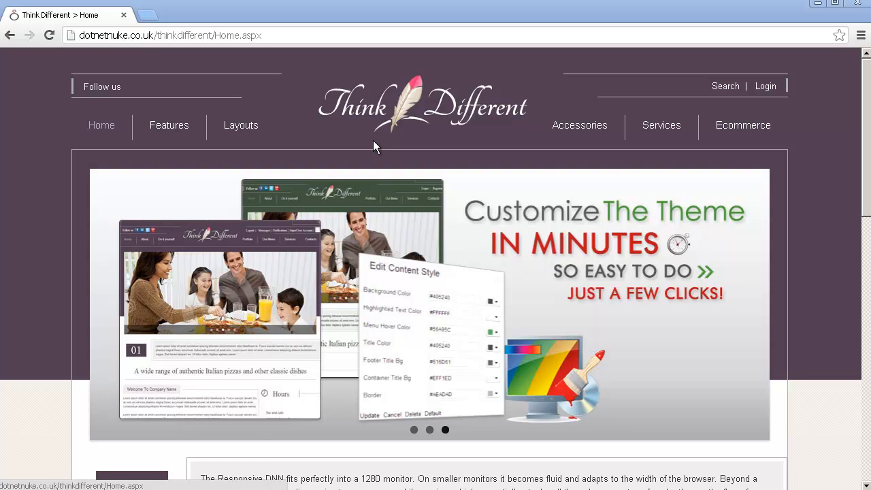
{"action": "mouse_move", "coordinate": [457, 234]}
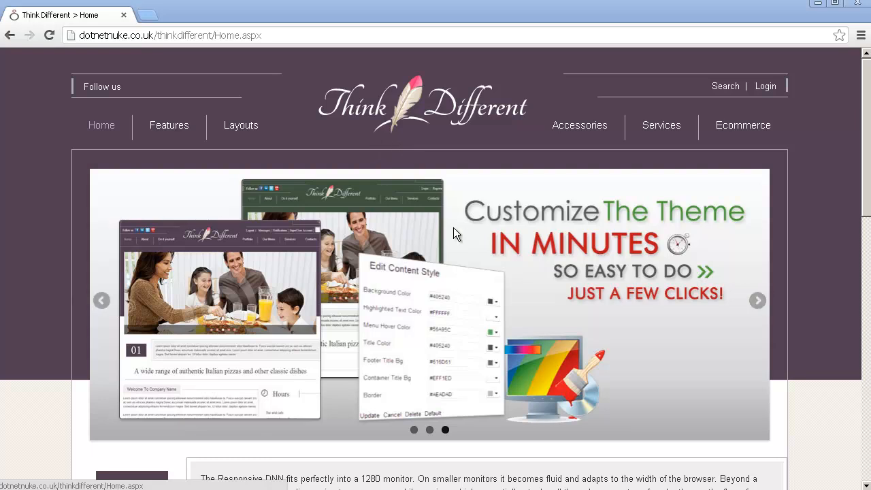
{"action": "mouse_move", "coordinate": [731, 381]}
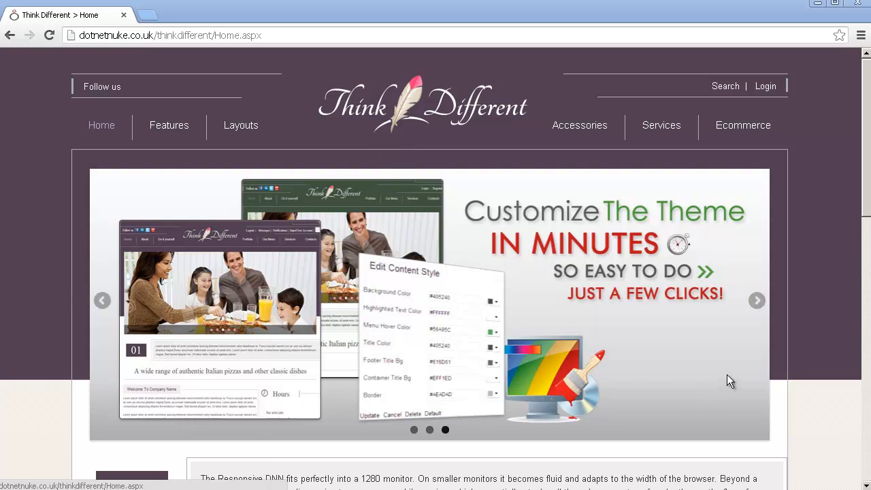
{"action": "mouse_move", "coordinate": [650, 344]}
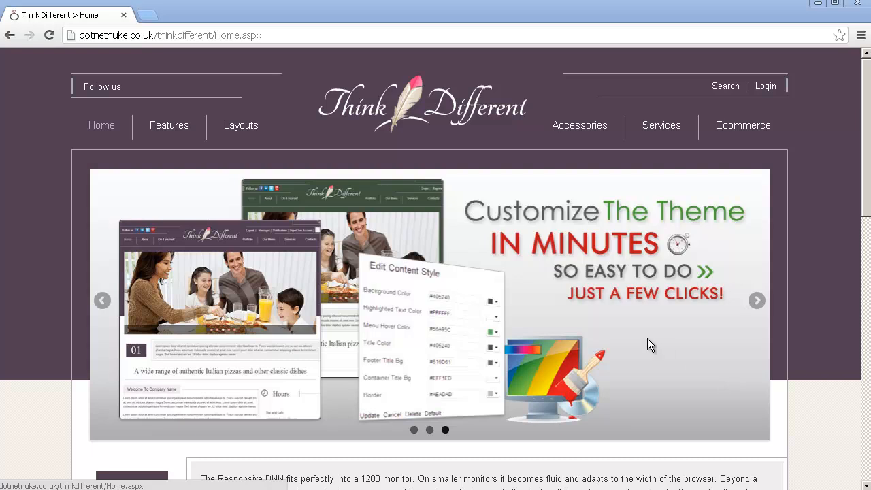
{"action": "mouse_move", "coordinate": [804, 389]}
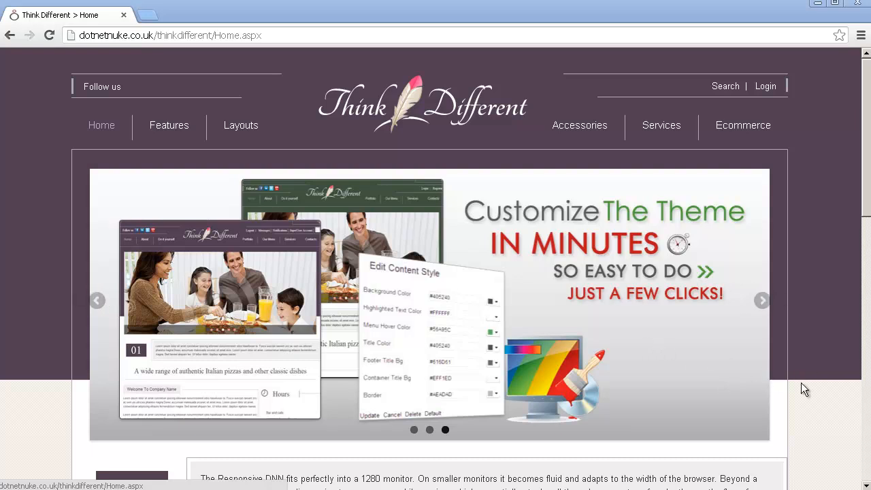
{"action": "mouse_move", "coordinate": [627, 324]}
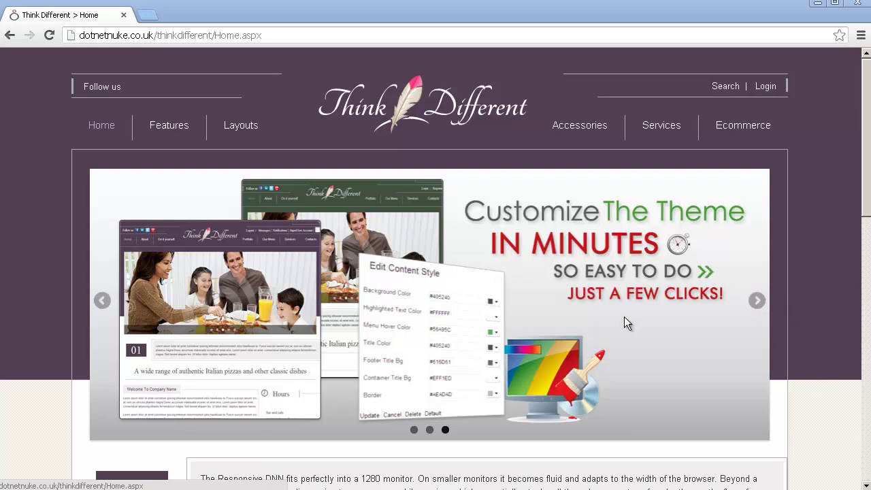
{"action": "mouse_move", "coordinate": [815, 236]}
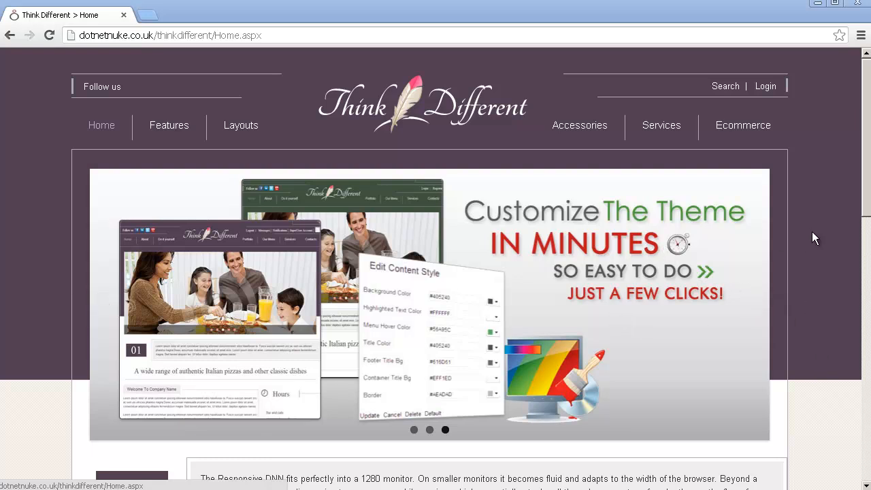
{"action": "mouse_move", "coordinate": [830, 239]}
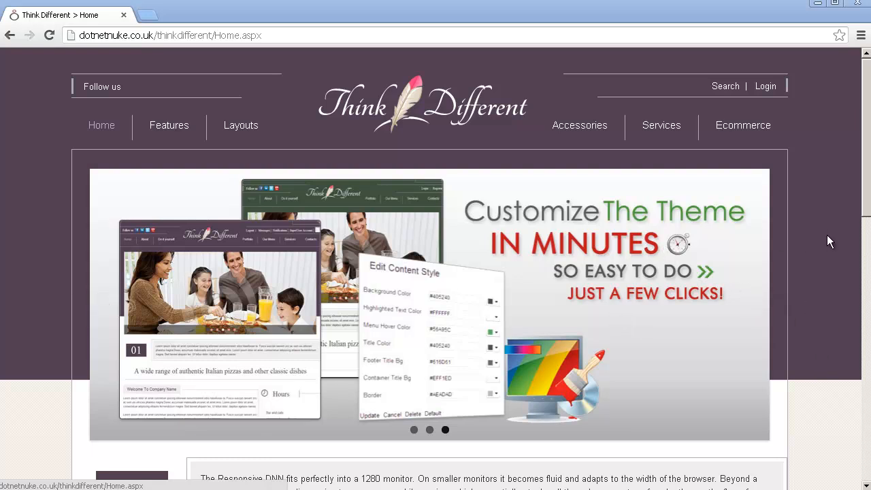
{"action": "mouse_move", "coordinate": [835, 242]}
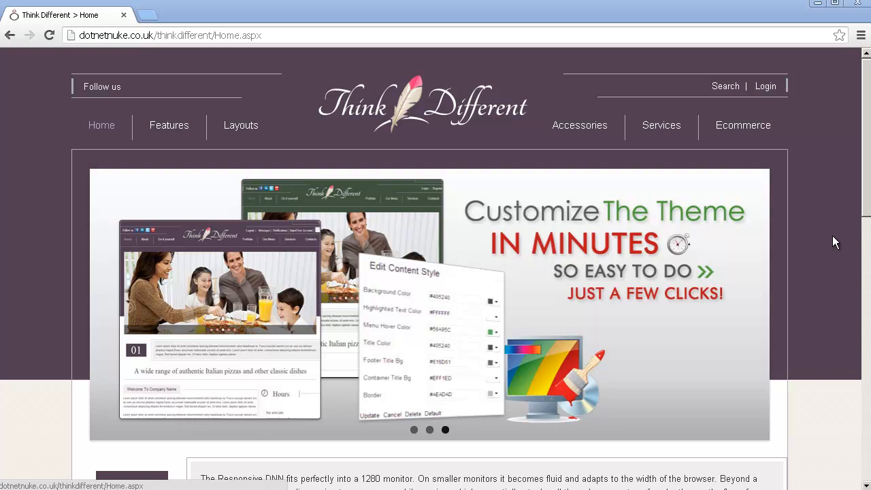
{"action": "mouse_move", "coordinate": [841, 246]}
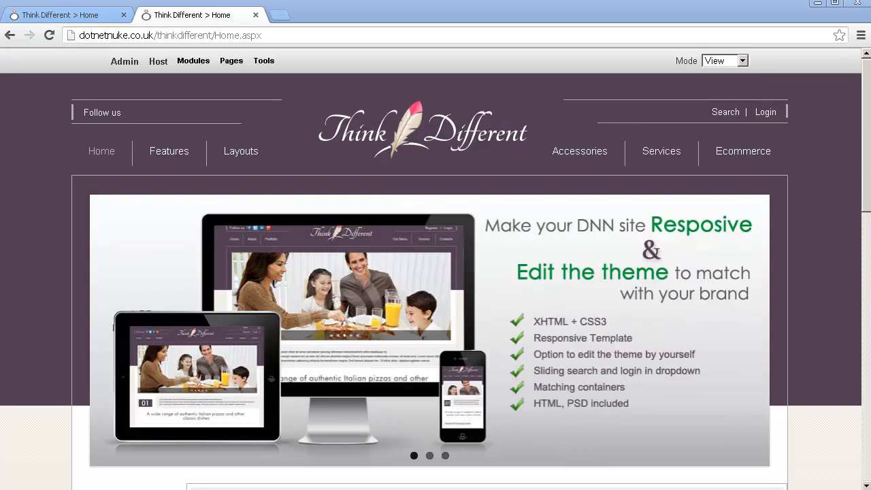
{"action": "mouse_move", "coordinate": [817, 205]}
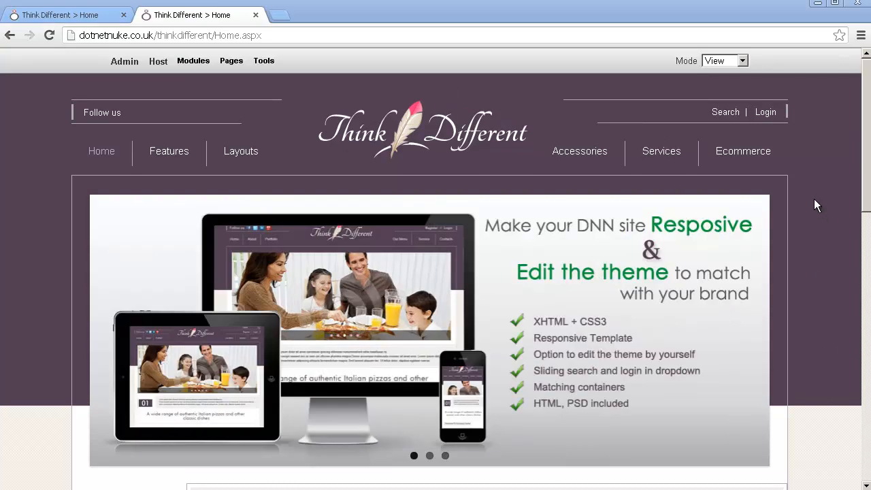
Step: Switch the site Mode to Edit and open Admin > Page Management
{"action": "left_click", "coordinate": [743, 60]}
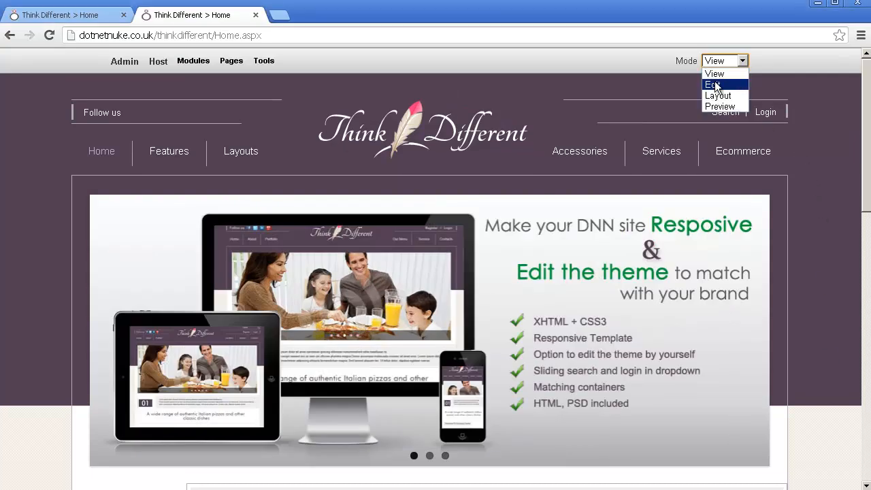
{"action": "left_click", "coordinate": [714, 85]}
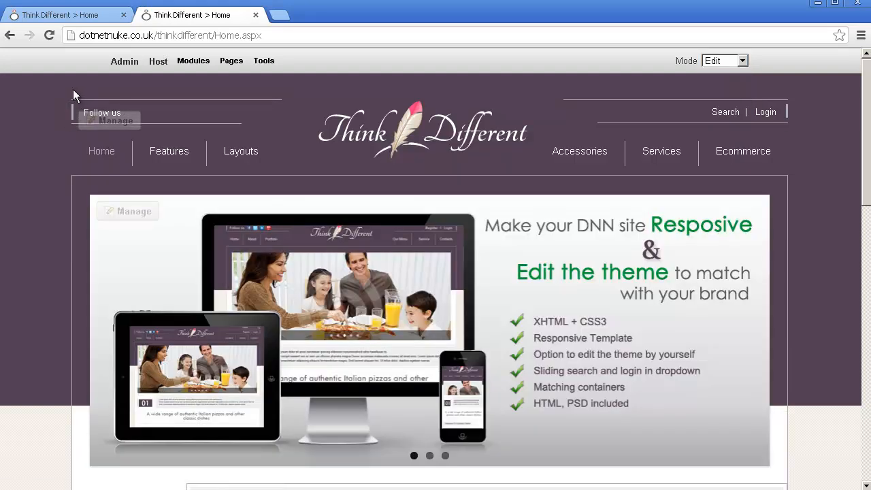
{"action": "mouse_move", "coordinate": [100, 63]}
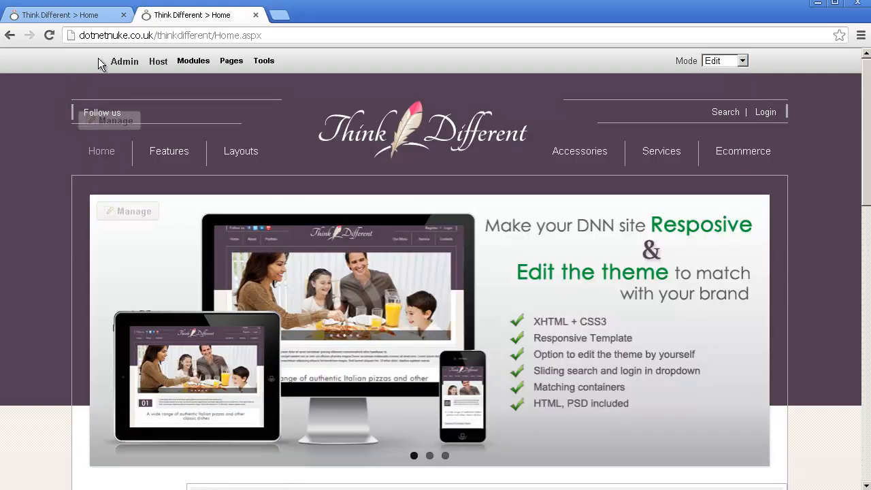
{"action": "left_click", "coordinate": [125, 60]}
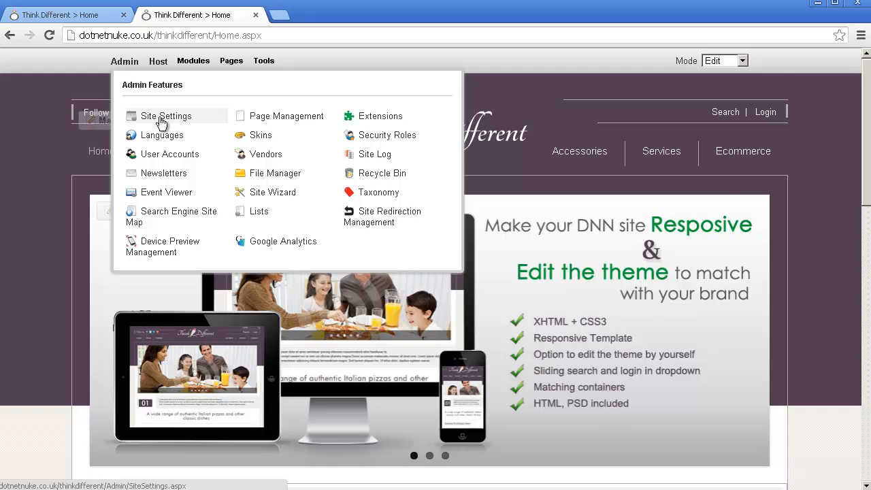
{"action": "mouse_move", "coordinate": [261, 136]}
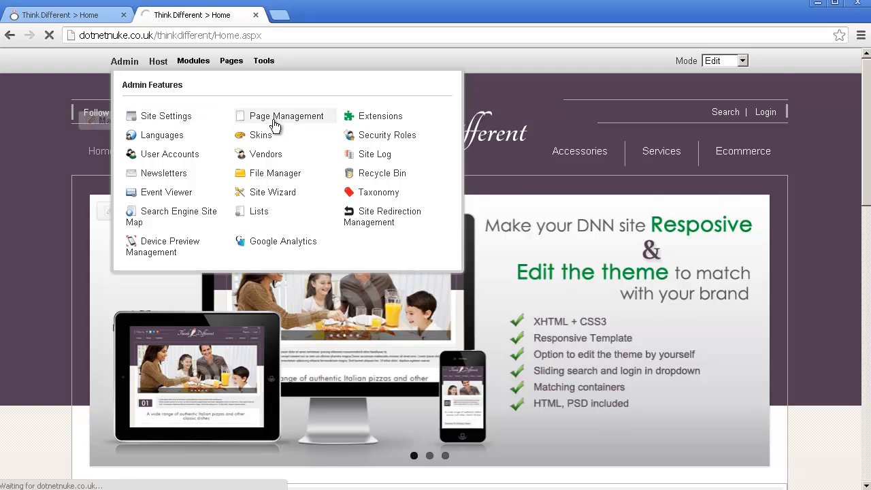
{"action": "left_click", "coordinate": [288, 116]}
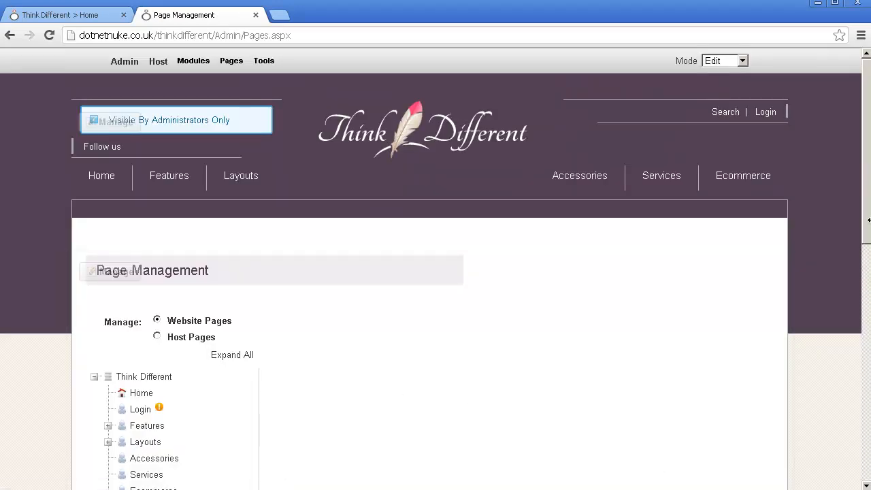
Step: Browse the Page Management tree and expand the Features branch
{"action": "scroll", "scroll_direction": "down", "scroll_amount": 3}
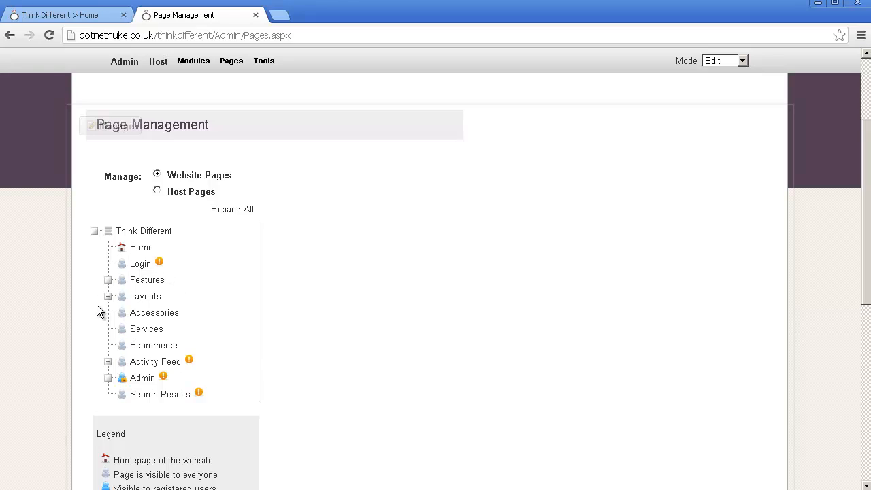
{"action": "left_click", "coordinate": [140, 264]}
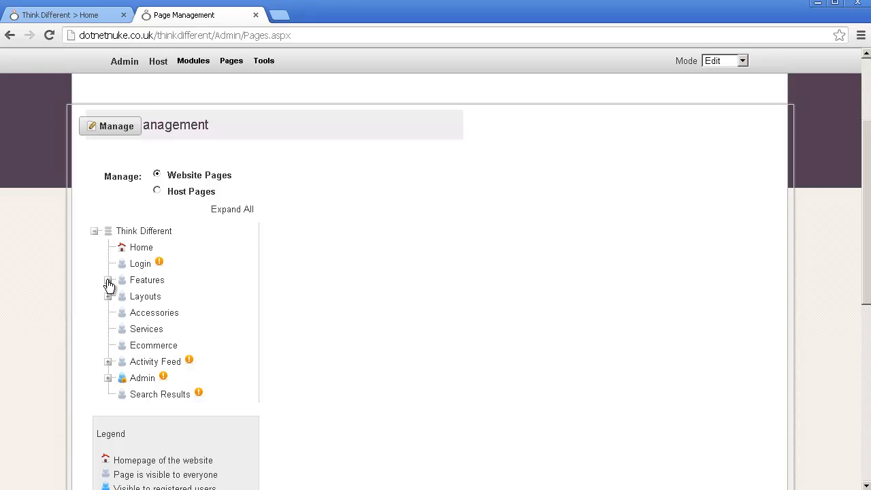
{"action": "left_click", "coordinate": [109, 280]}
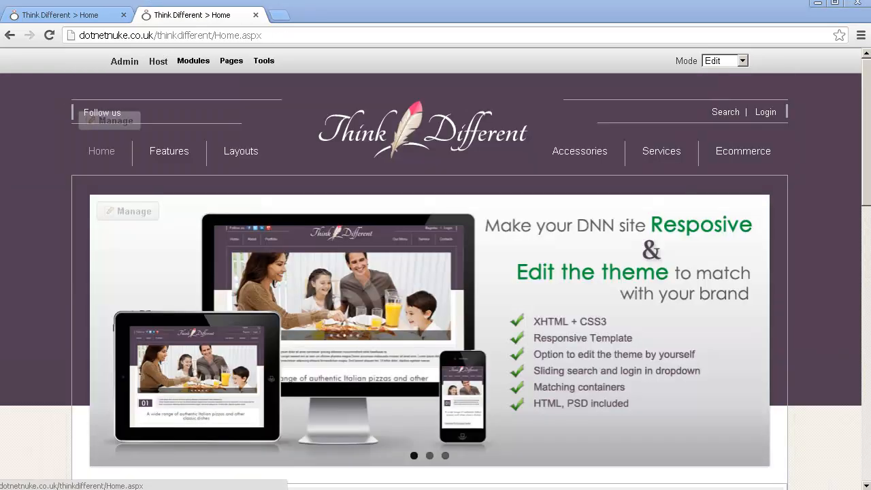
{"action": "mouse_move", "coordinate": [764, 122]}
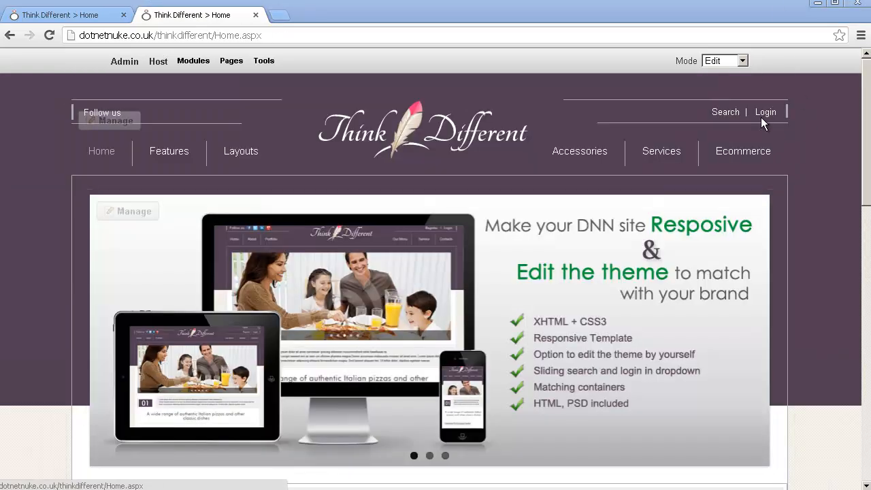
Step: Open the administrator's Activity Feed, then the My Profile page for Salar Golestanian
{"action": "left_click", "coordinate": [764, 111]}
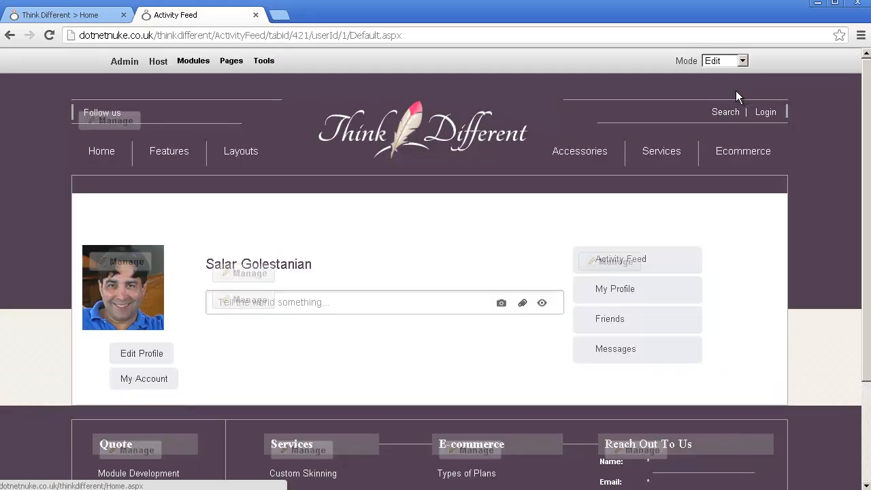
{"action": "mouse_move", "coordinate": [617, 297]}
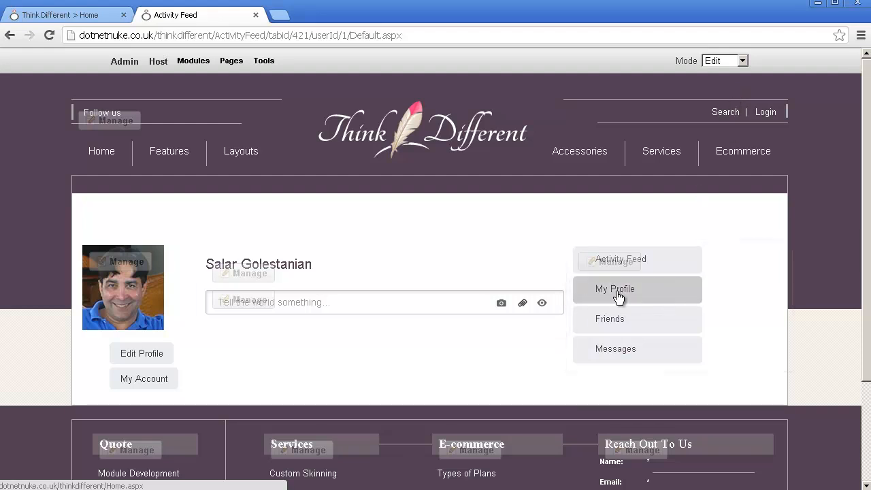
{"action": "left_click", "coordinate": [615, 288]}
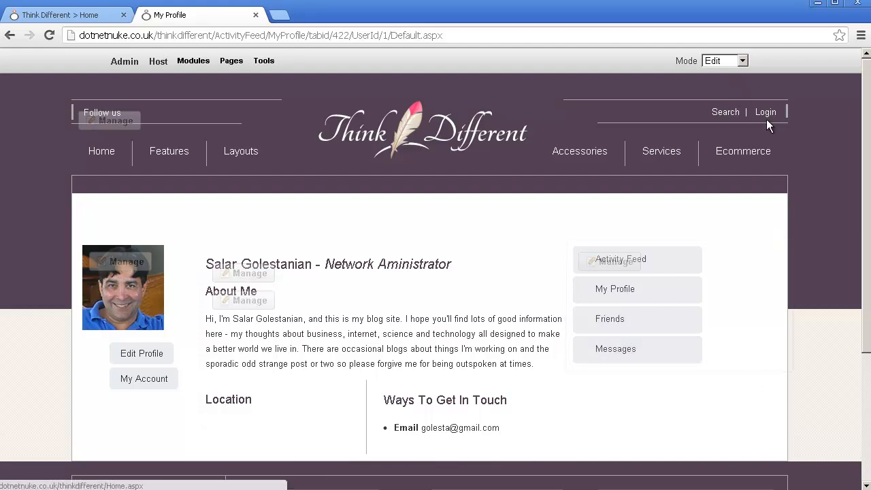
{"action": "left_click", "coordinate": [765, 112]}
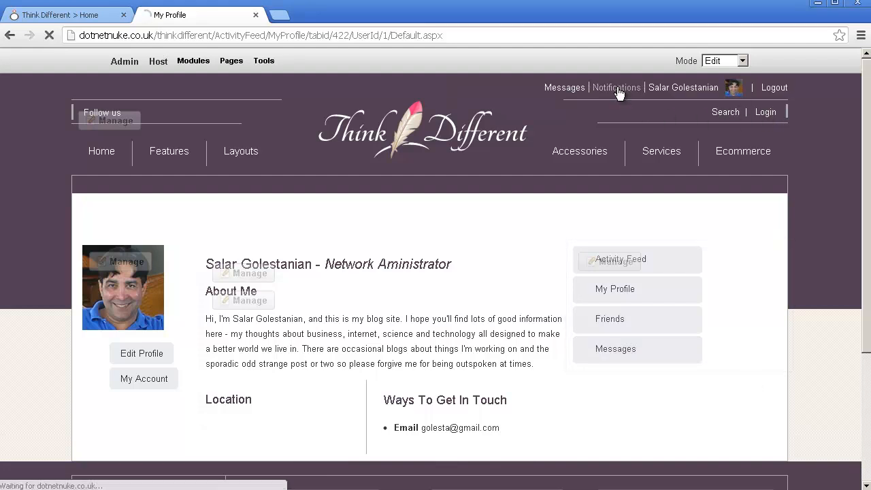
Step: Open the user's Notifications and switch to the Messages conversations inbox
{"action": "left_click", "coordinate": [615, 87]}
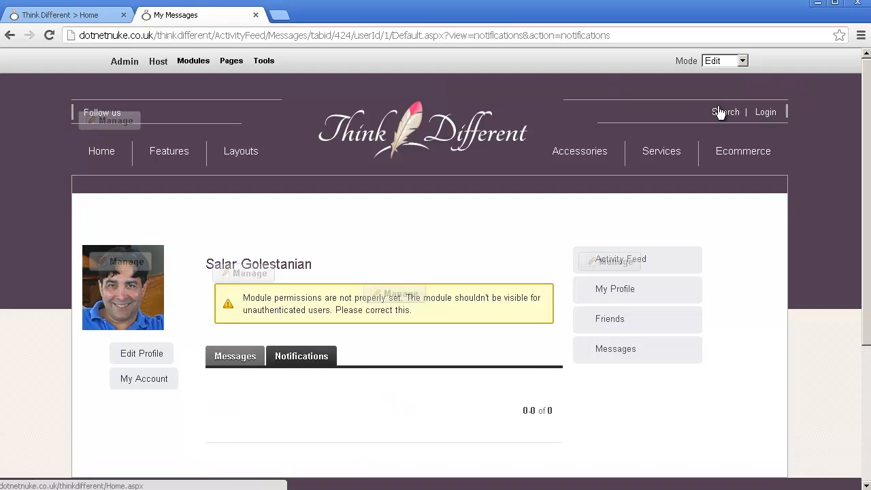
{"action": "left_click", "coordinate": [234, 356]}
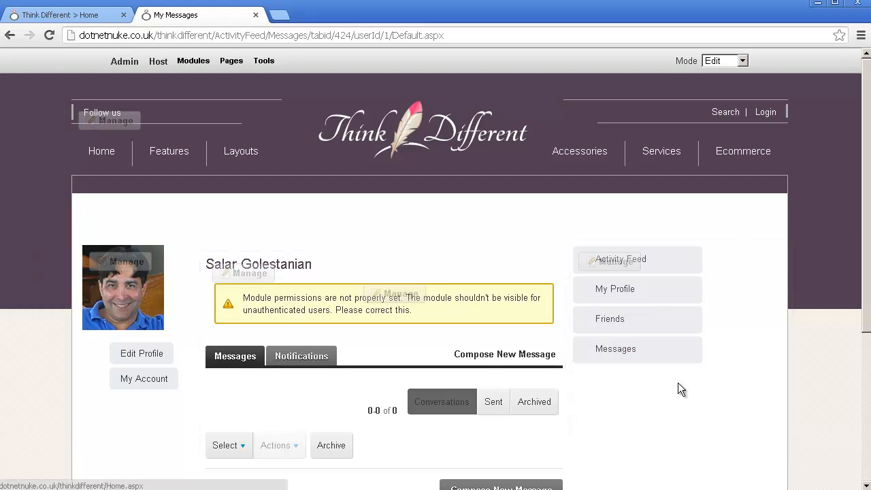
{"action": "scroll", "scroll_direction": "down", "scroll_amount": 3}
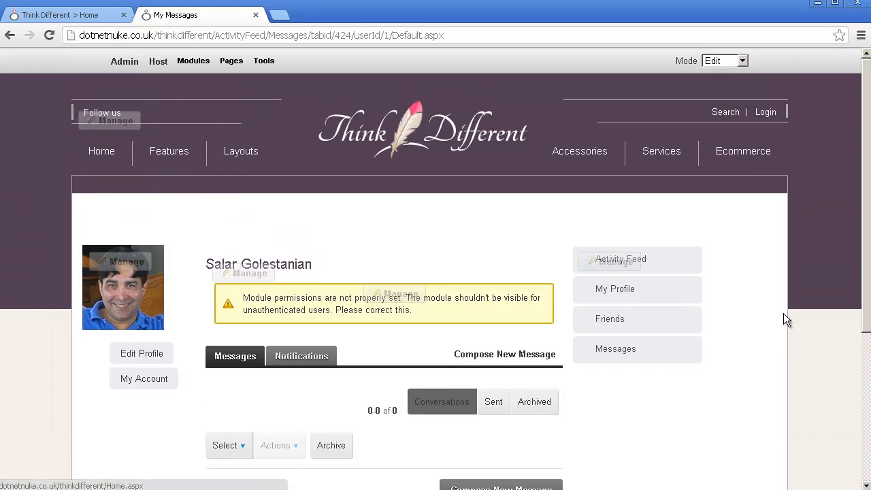
{"action": "mouse_move", "coordinate": [727, 403]}
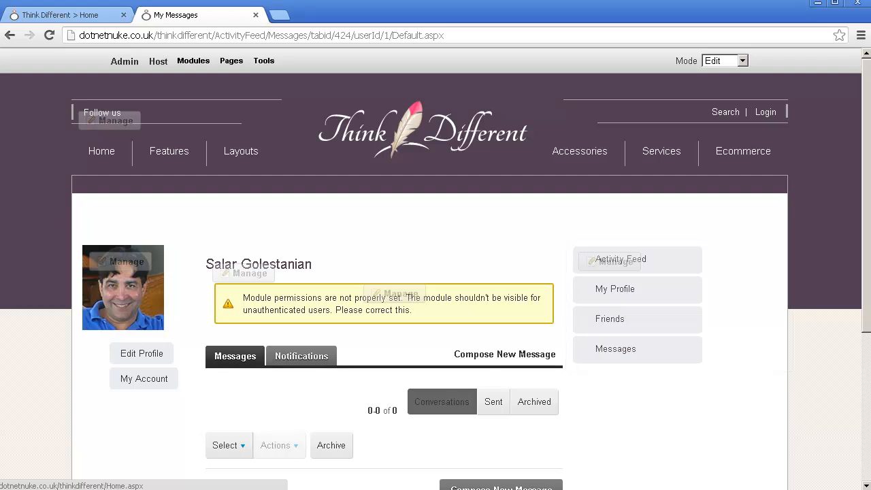
Step: Return Home and open the SAL_CUSTOMCOLOR module's Edit Content Style settings via Manage
{"action": "left_click", "coordinate": [100, 151]}
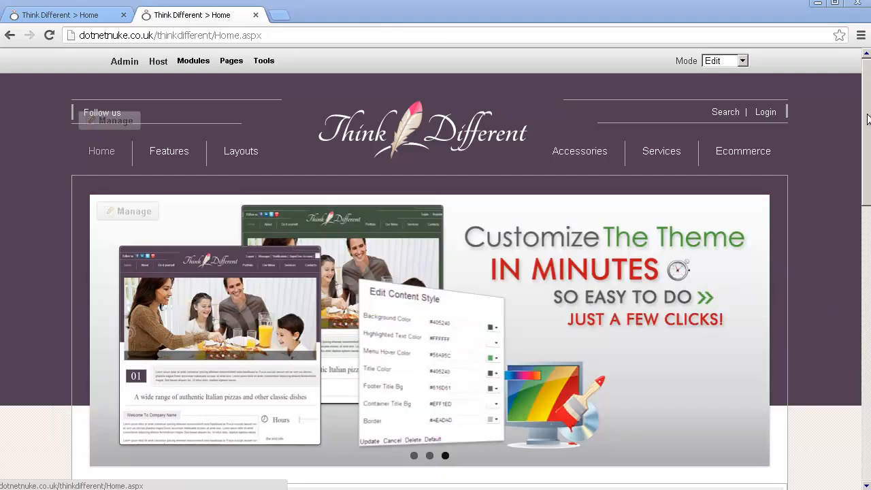
{"action": "scroll", "scroll_direction": "down", "scroll_amount": 3}
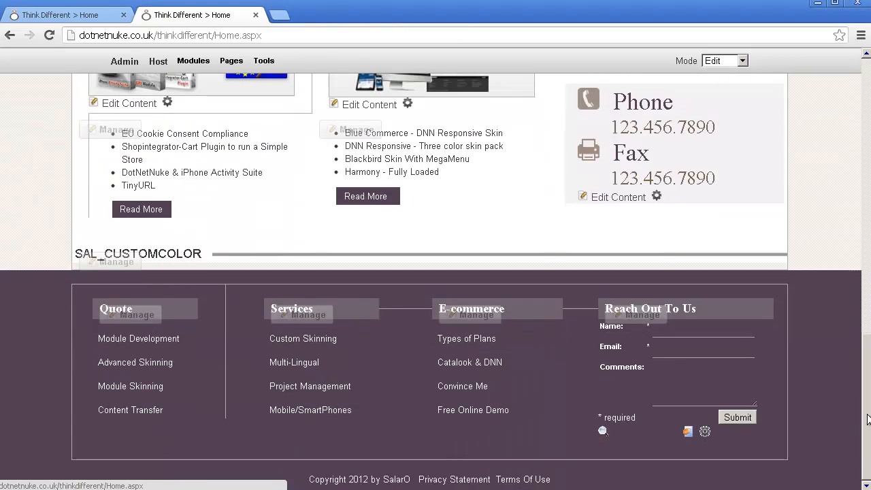
{"action": "left_click", "coordinate": [109, 261]}
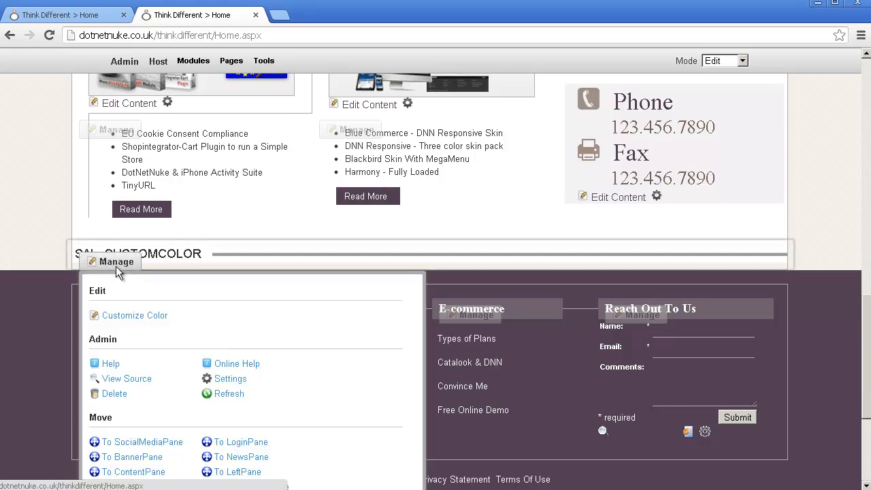
{"action": "left_click", "coordinate": [133, 316]}
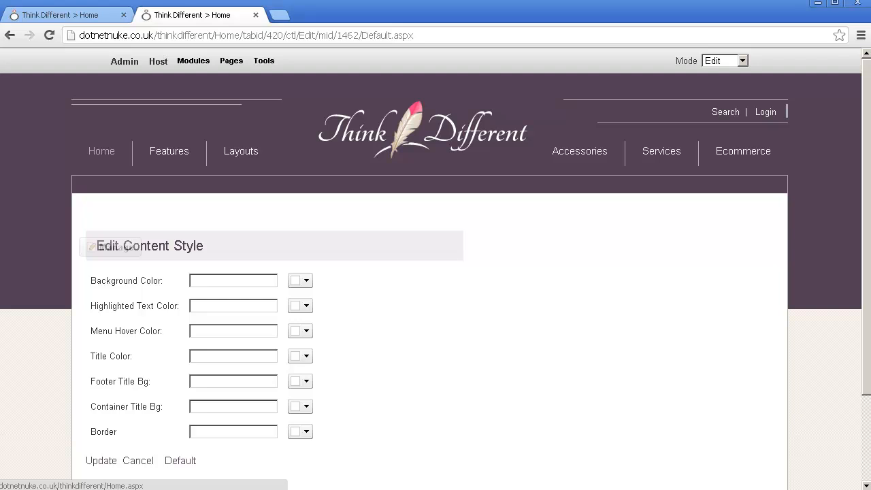
{"action": "mouse_move", "coordinate": [305, 282]}
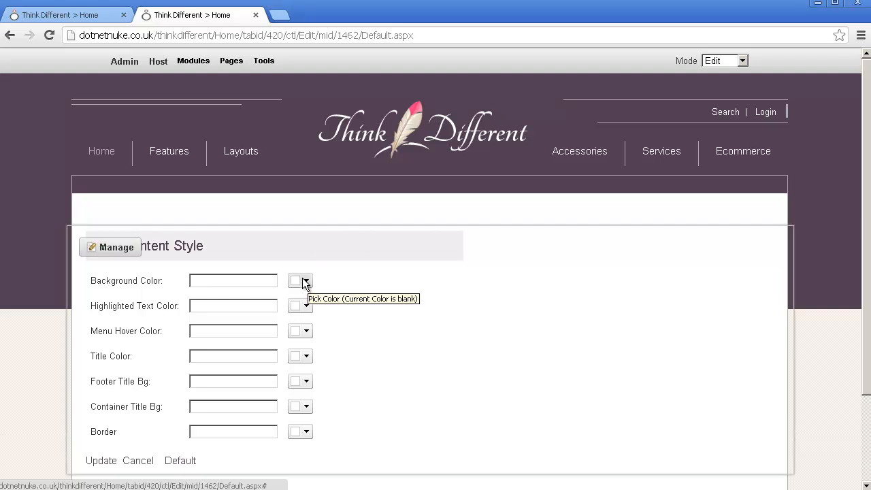
Step: Pick blue #3333FF from the Background Color palette in Edit Content Style
{"action": "left_click", "coordinate": [306, 280]}
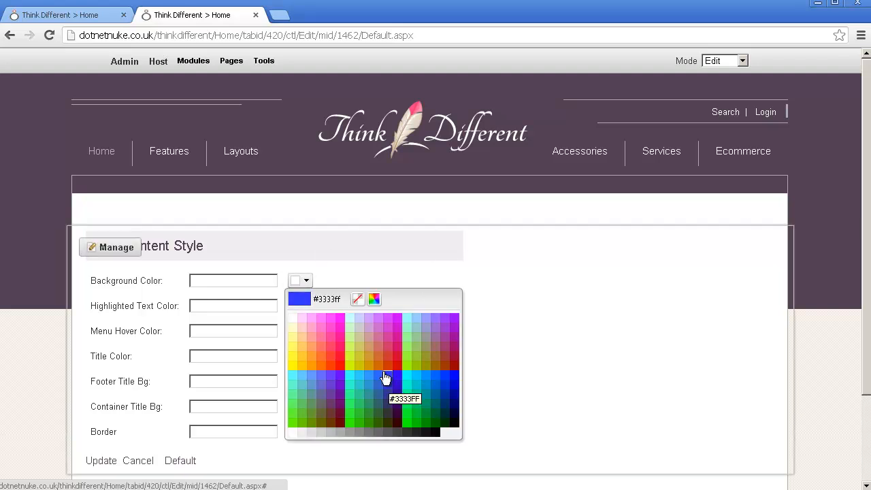
{"action": "left_click", "coordinate": [386, 375]}
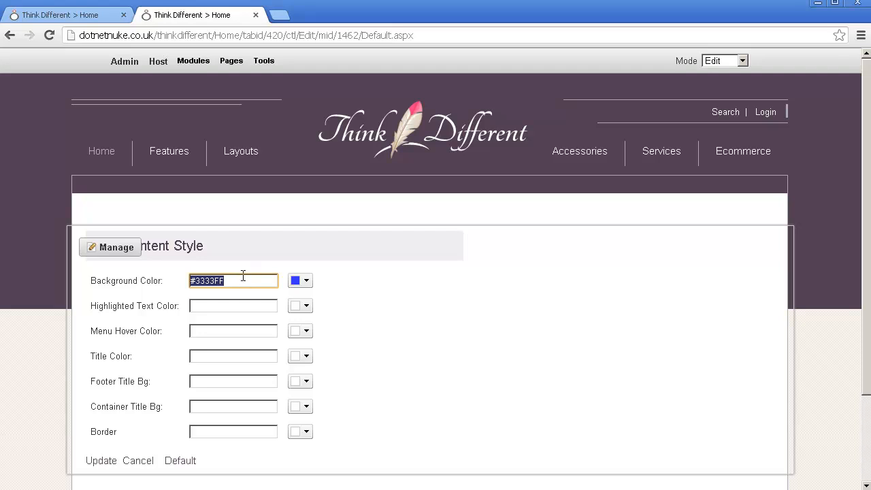
{"action": "mouse_move", "coordinate": [264, 305]}
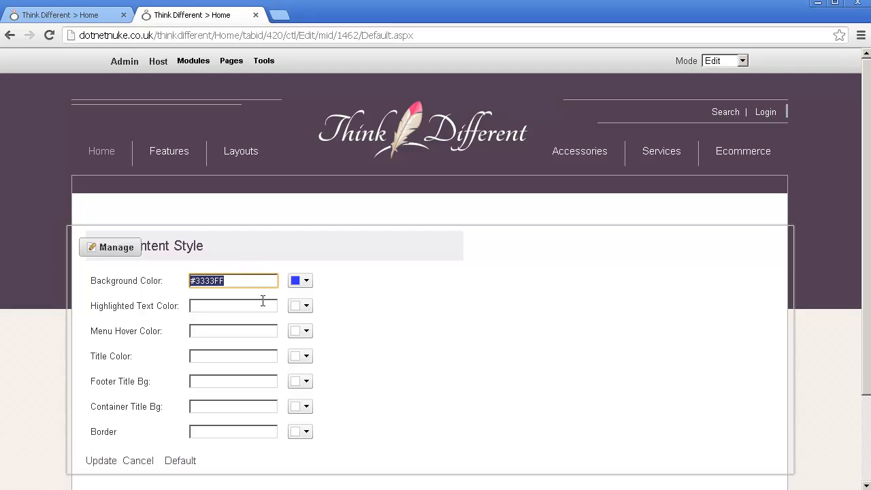
{"action": "mouse_move", "coordinate": [170, 322]}
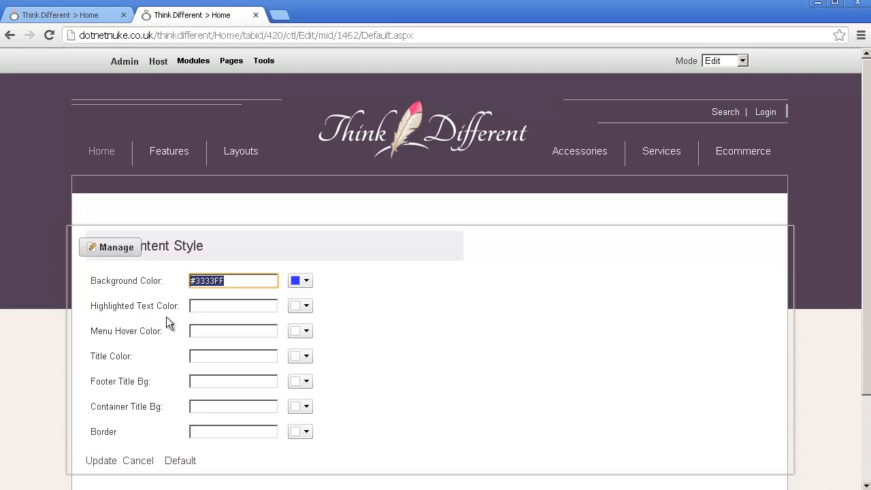
{"action": "mouse_move", "coordinate": [172, 346]}
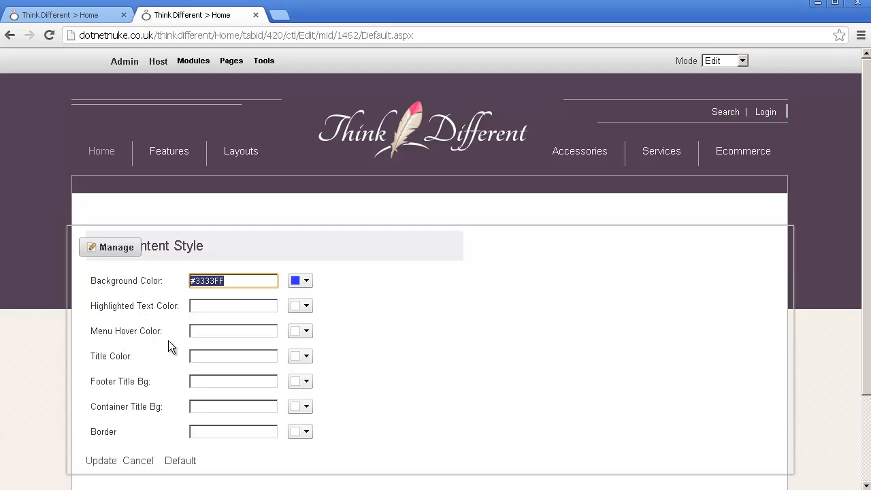
{"action": "mouse_move", "coordinate": [161, 367]}
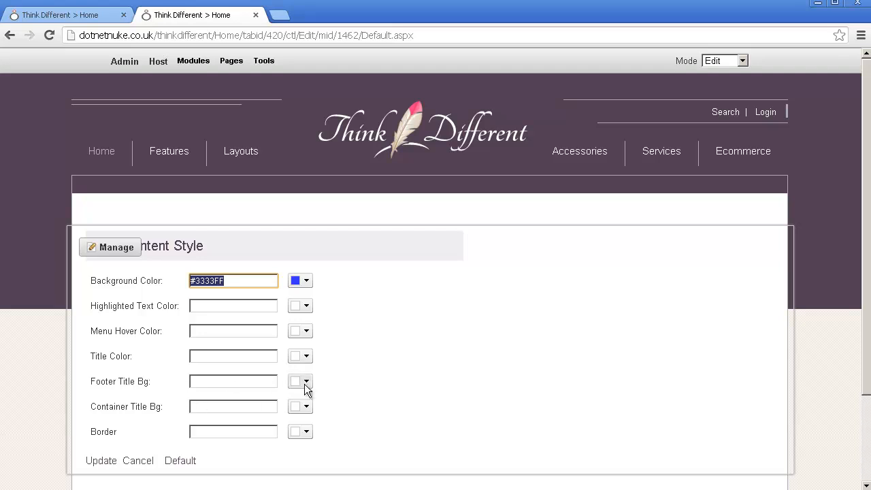
{"action": "mouse_move", "coordinate": [389, 346]}
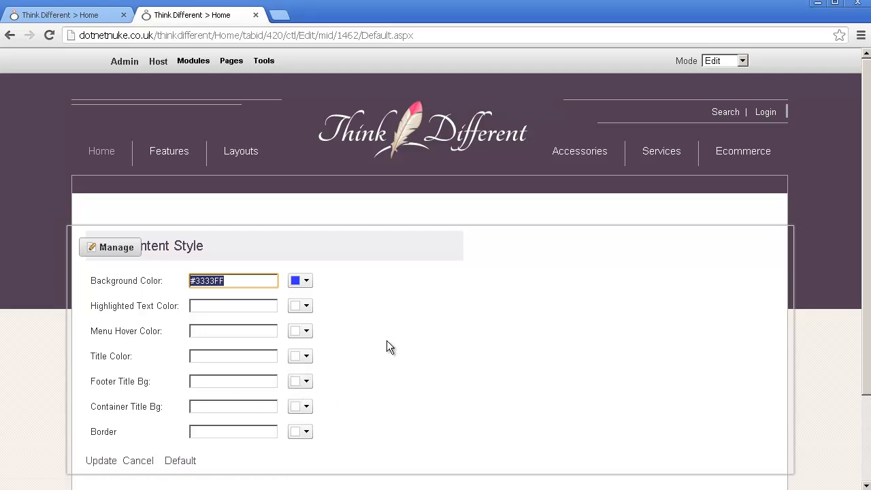
{"action": "mouse_move", "coordinate": [393, 354]}
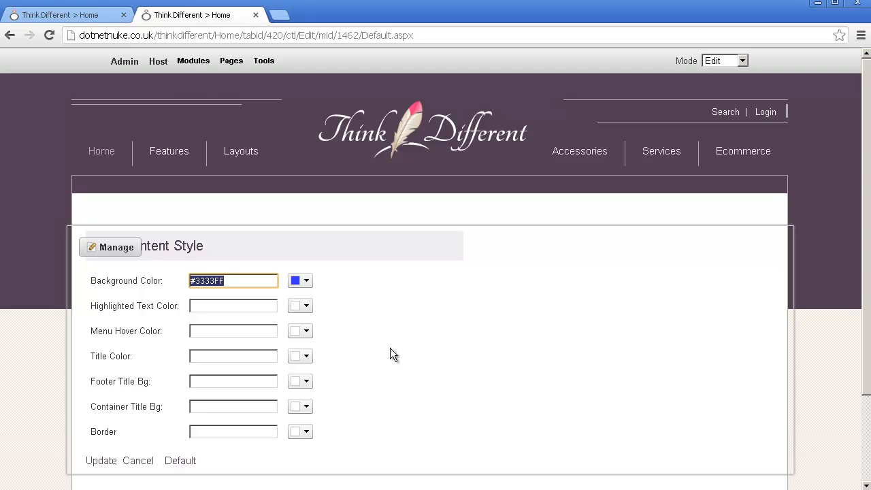
{"action": "mouse_move", "coordinate": [387, 348]}
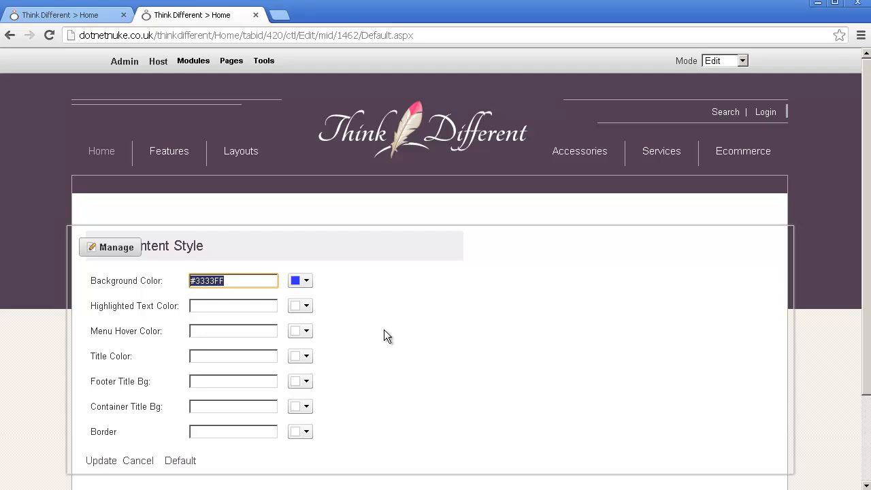
{"action": "mouse_move", "coordinate": [383, 340]}
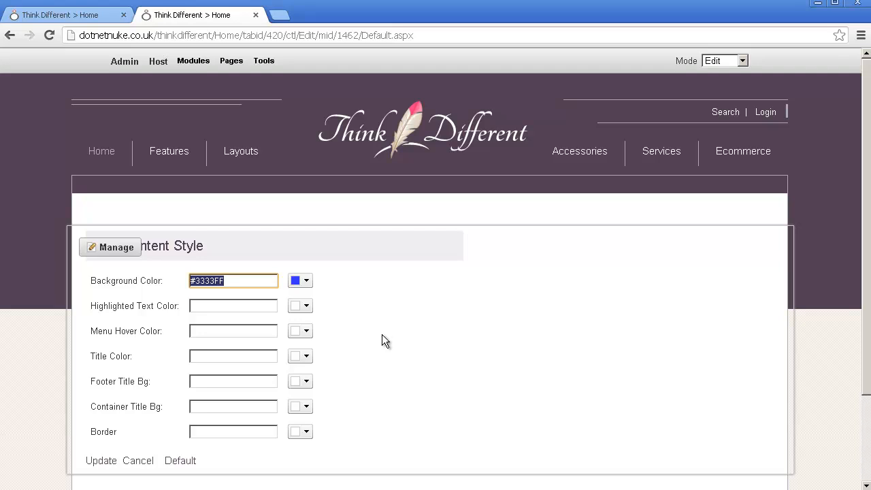
{"action": "mouse_move", "coordinate": [384, 351]}
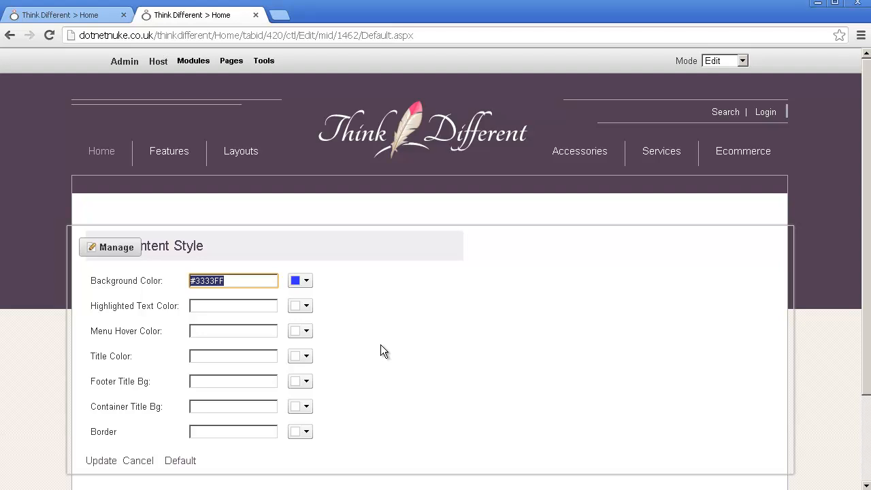
{"action": "mouse_move", "coordinate": [476, 378]}
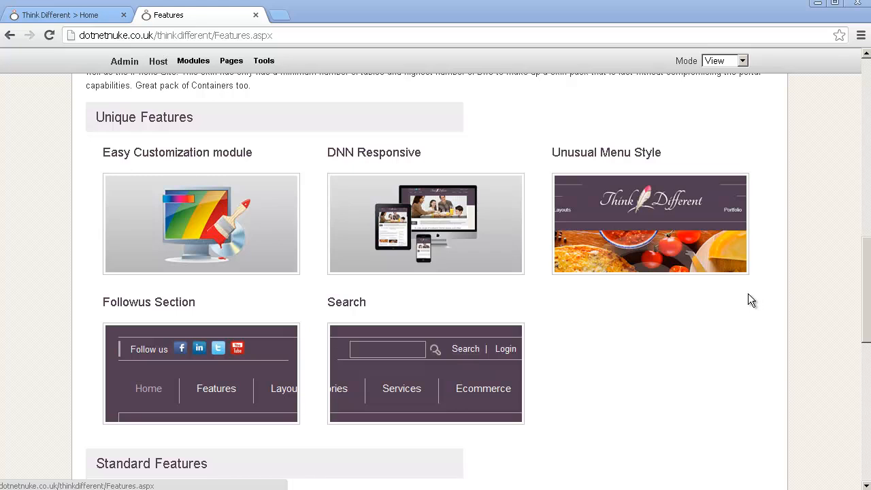
{"action": "mouse_move", "coordinate": [755, 294]}
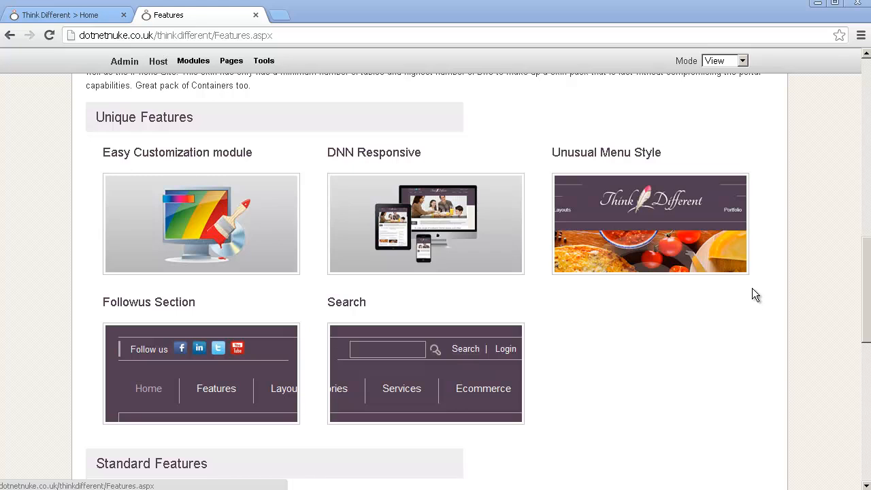
{"action": "mouse_move", "coordinate": [773, 295]}
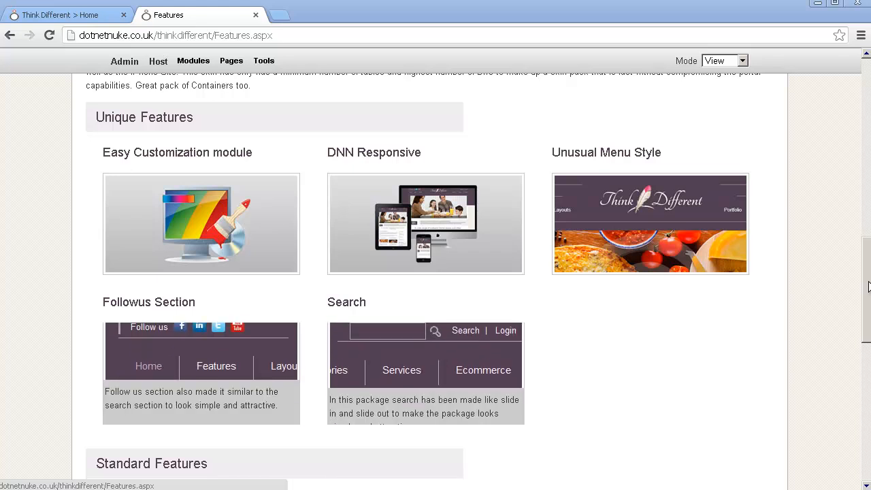
Step: Scroll the Features page down to the Unique Features section
{"action": "scroll", "scroll_direction": "down", "scroll_amount": 3}
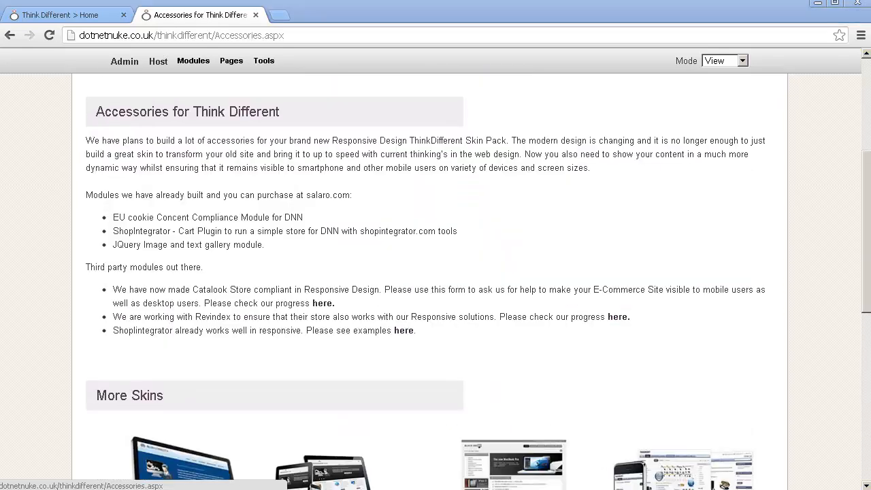
{"action": "mouse_move", "coordinate": [704, 324]}
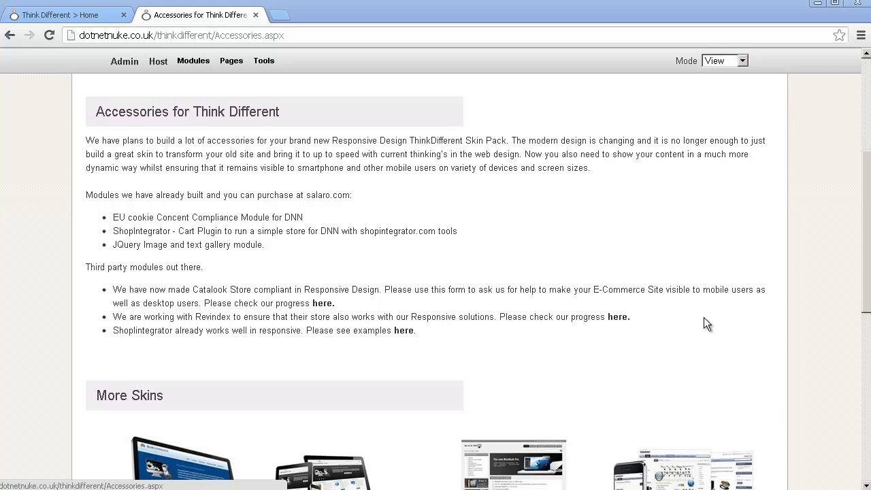
{"action": "mouse_move", "coordinate": [489, 308]}
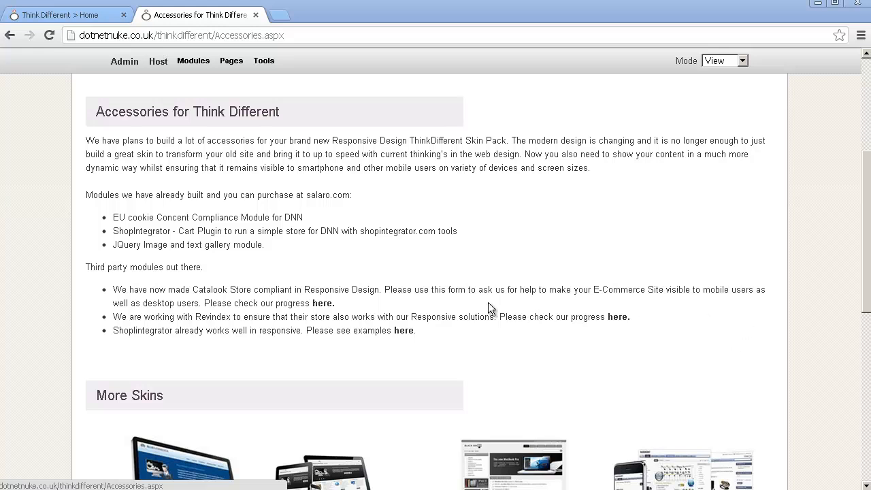
{"action": "mouse_move", "coordinate": [373, 286]}
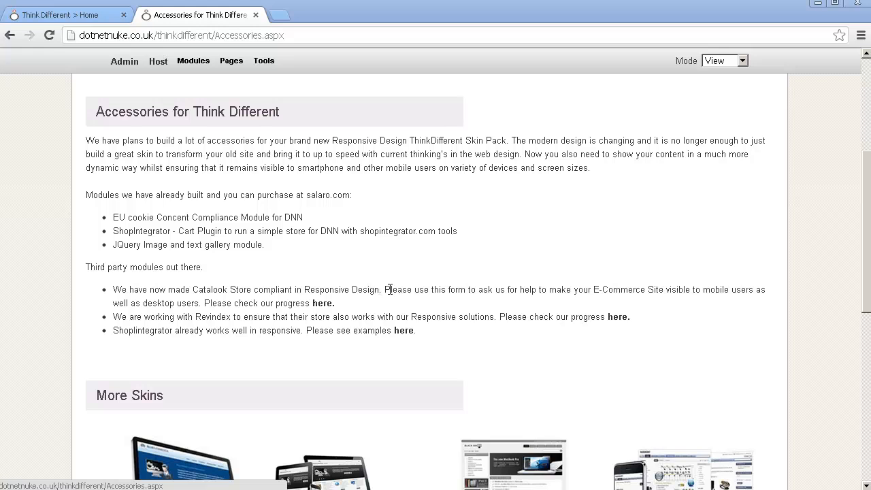
{"action": "mouse_move", "coordinate": [396, 293]}
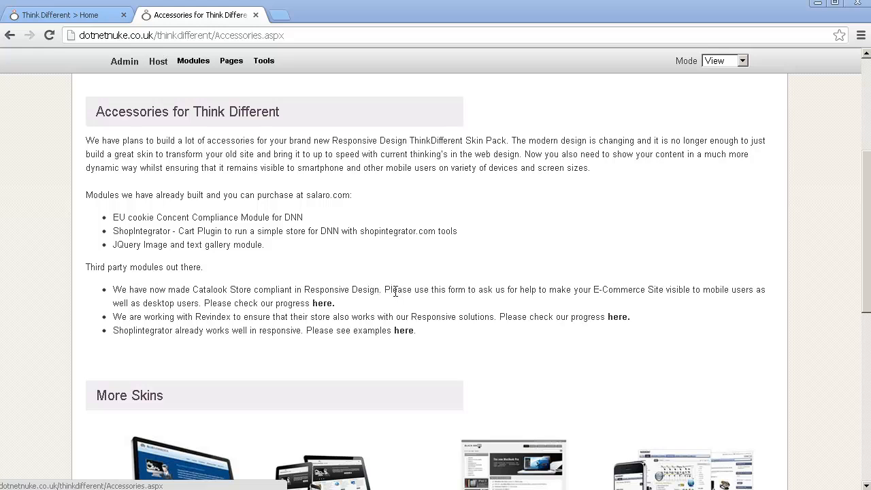
{"action": "mouse_move", "coordinate": [375, 234]}
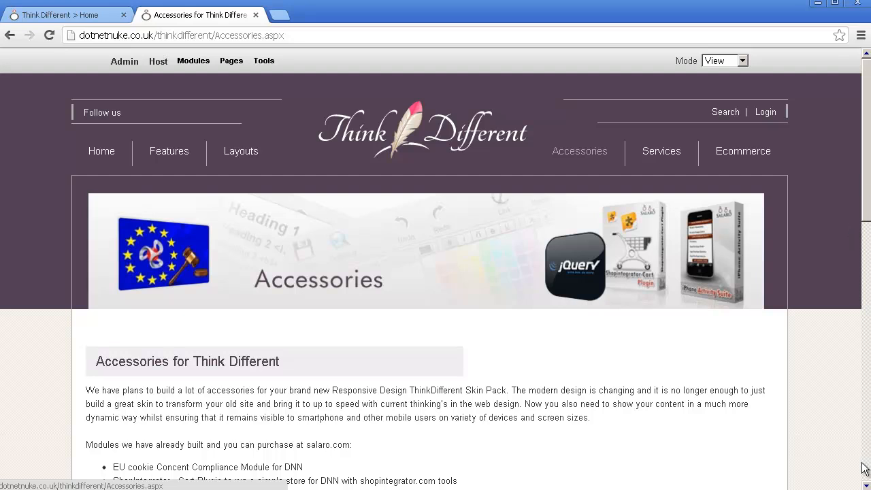
Step: Open the Layouts page from the site menu and scroll through its normal view
{"action": "left_click", "coordinate": [240, 151]}
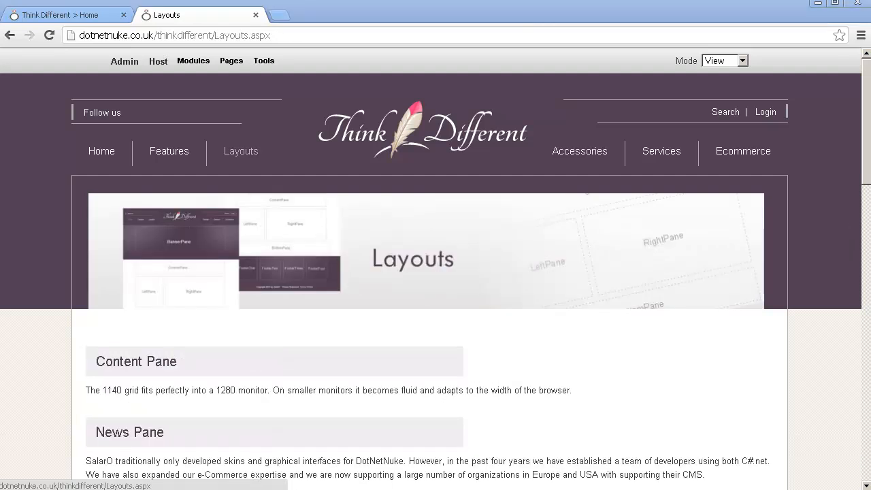
{"action": "scroll", "scroll_direction": "down", "scroll_amount": 3}
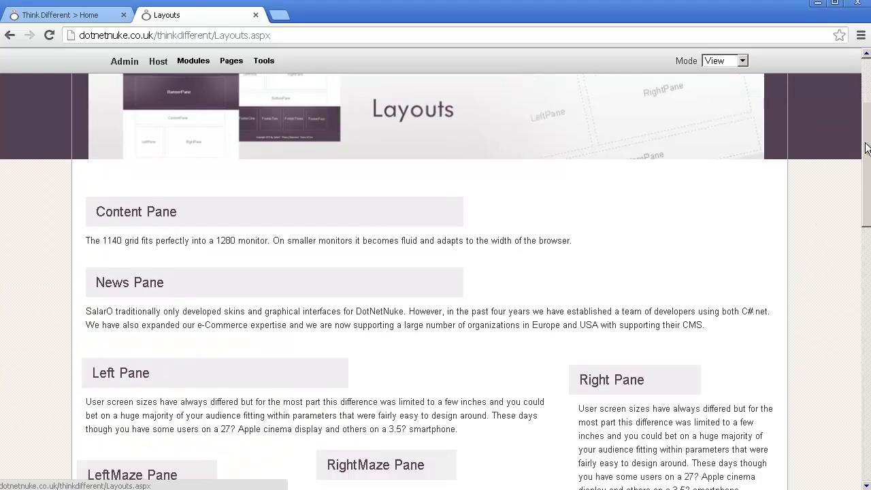
{"action": "scroll", "scroll_direction": "down", "scroll_amount": 3}
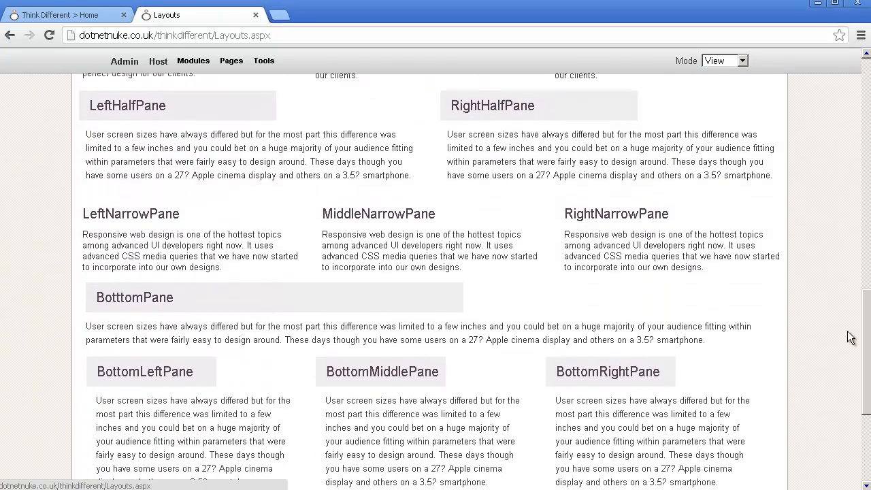
{"action": "scroll", "scroll_direction": "up", "scroll_amount": 3}
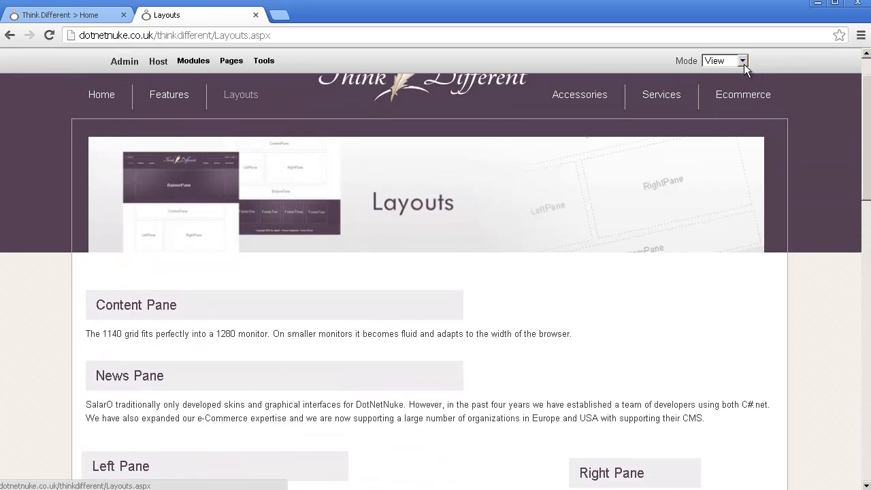
Step: Switch the Mode dropdown from View to Layout to show the page as outlined named panes
{"action": "left_click", "coordinate": [743, 60]}
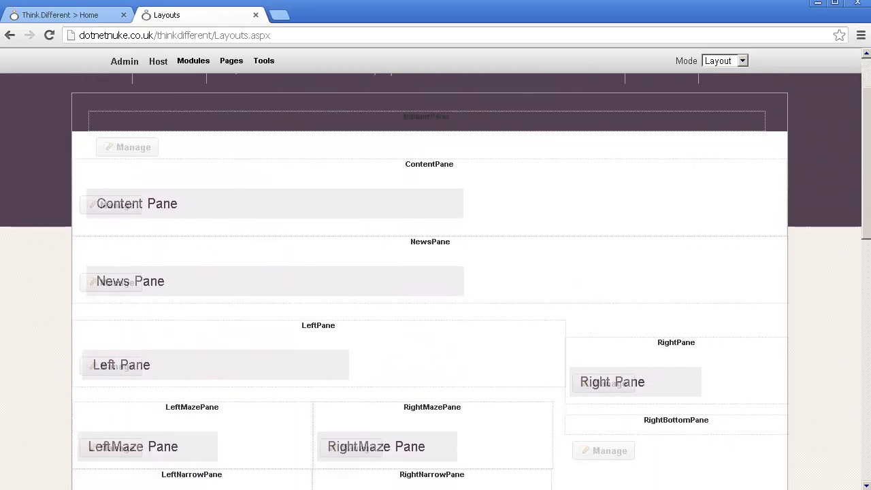
{"action": "scroll", "scroll_direction": "down", "scroll_amount": 3}
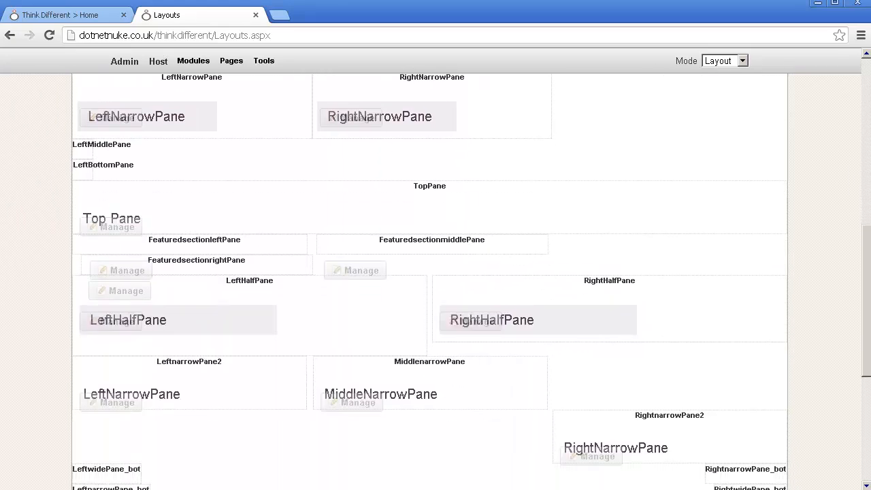
{"action": "scroll", "scroll_direction": "down", "scroll_amount": 3}
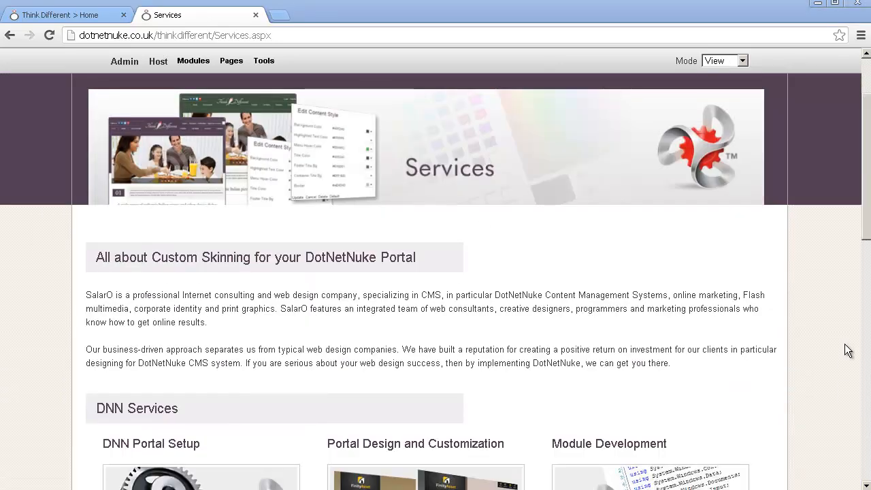
{"action": "mouse_move", "coordinate": [860, 190]}
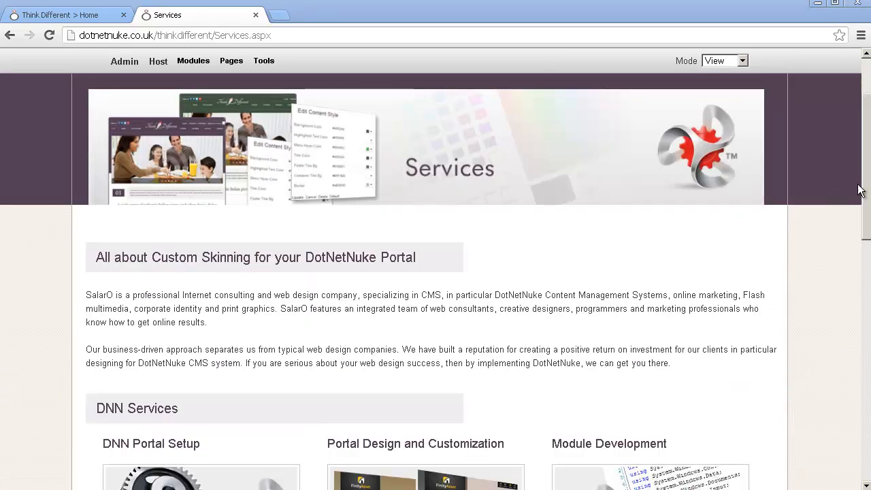
Step: Scroll down the Services page past DNN Services to the Other Services section (NopCommerce, WordPress, branding)
{"action": "scroll", "scroll_direction": "down", "scroll_amount": 3}
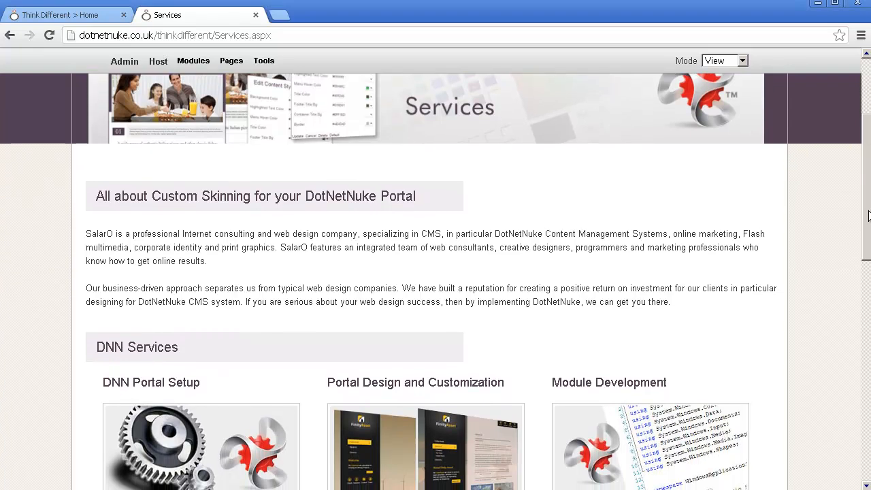
{"action": "scroll", "scroll_direction": "down", "scroll_amount": 3}
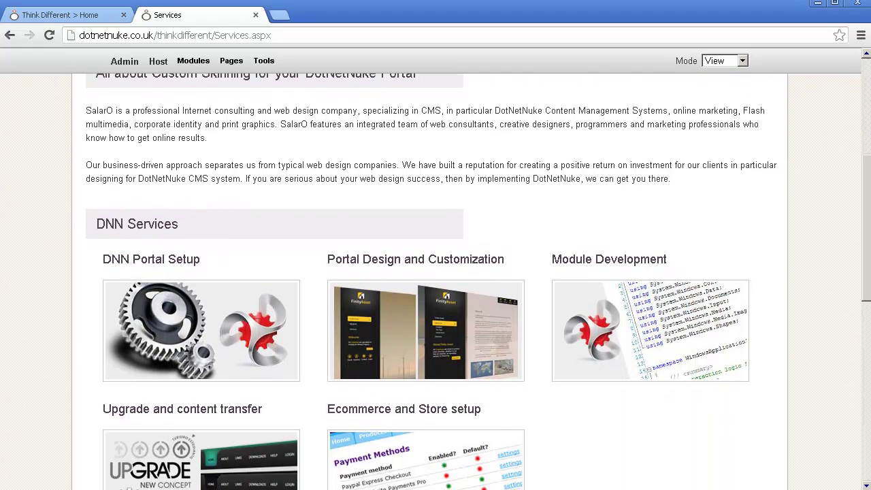
{"action": "scroll", "scroll_direction": "down", "scroll_amount": 3}
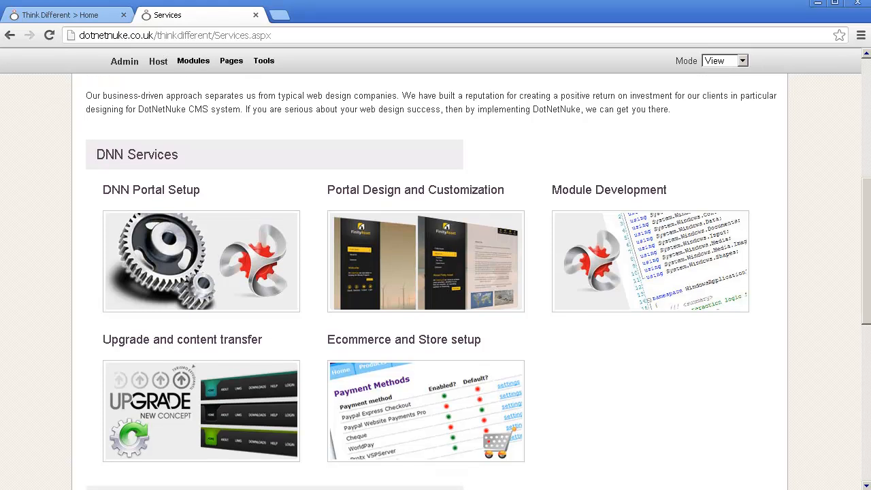
{"action": "scroll", "scroll_direction": "down", "scroll_amount": 3}
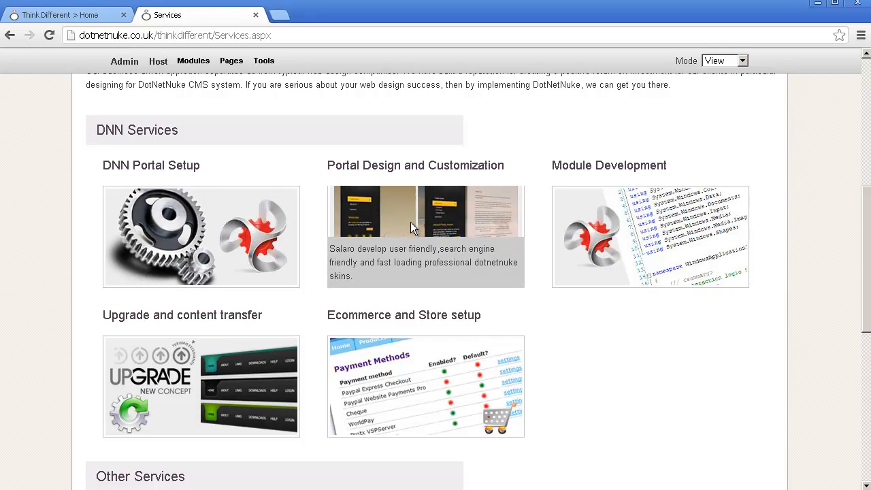
{"action": "mouse_move", "coordinate": [419, 234]}
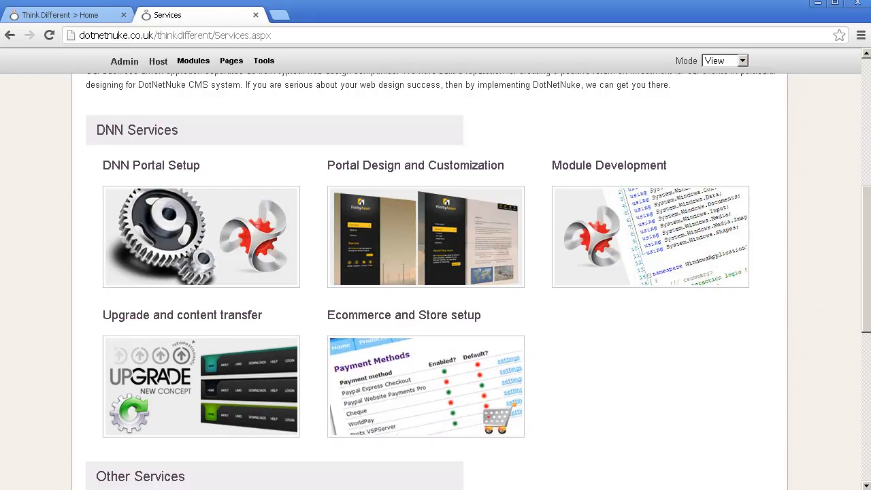
{"action": "scroll", "scroll_direction": "down", "scroll_amount": 3}
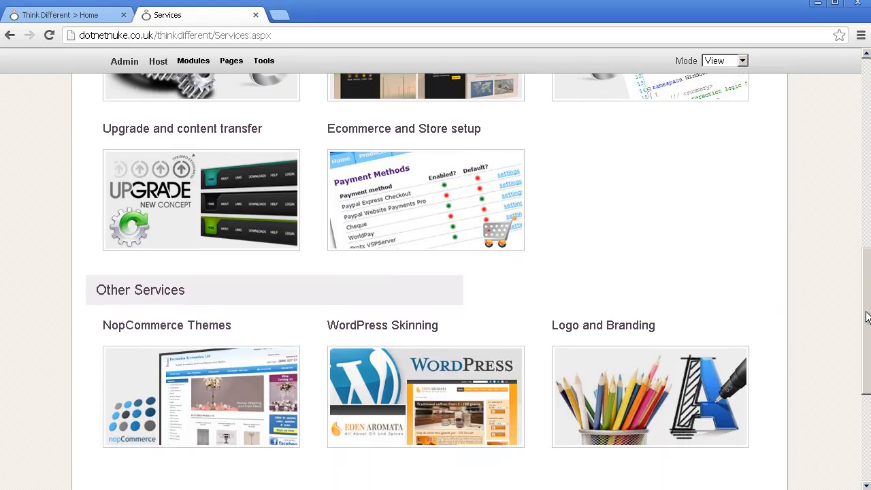